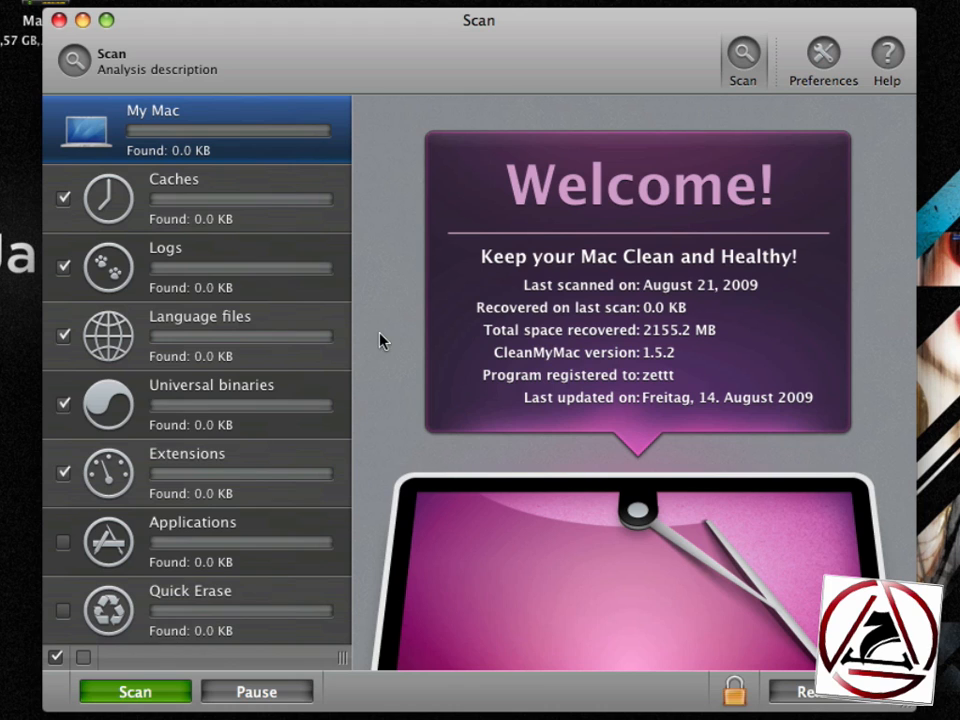
mouse_move(289, 199)
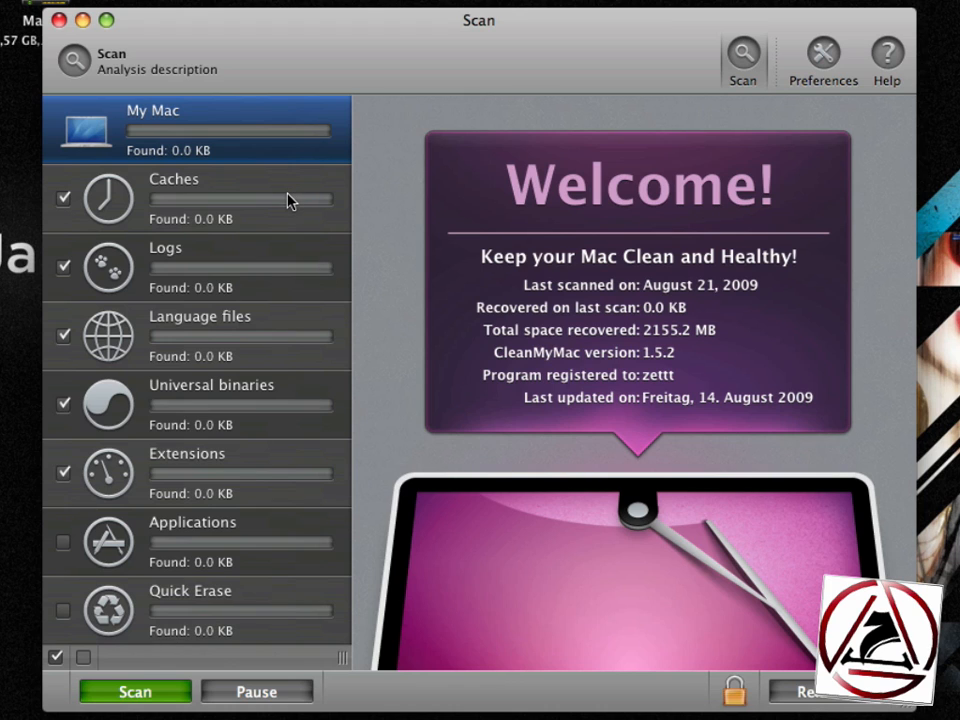
Browse the Logs and Language files categories, then toggle the check-all boxes three times.
click(165, 247)
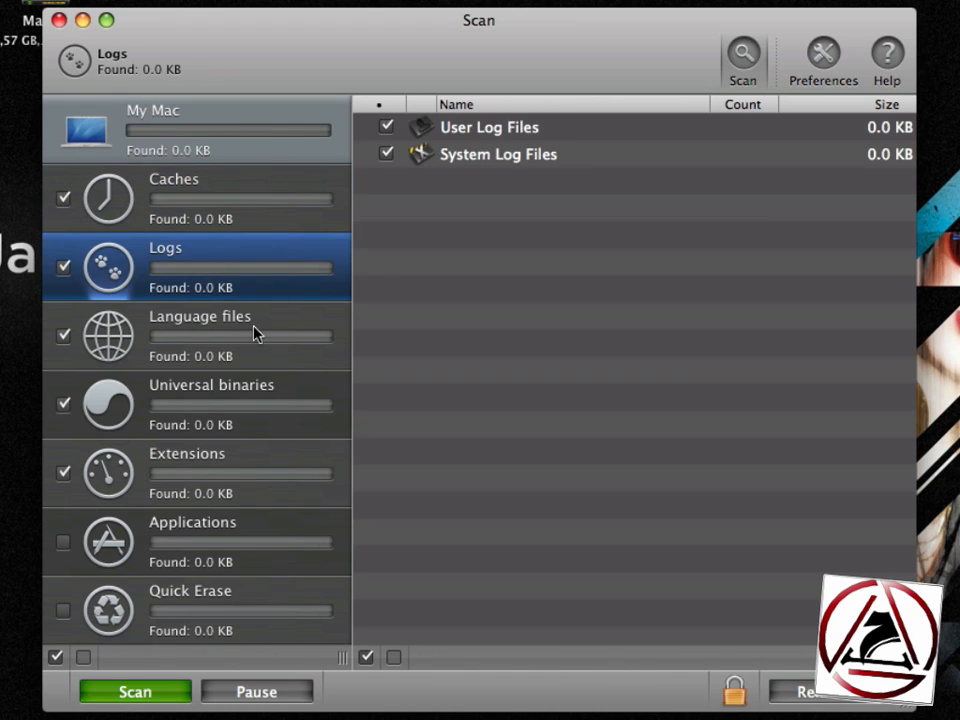
click(200, 335)
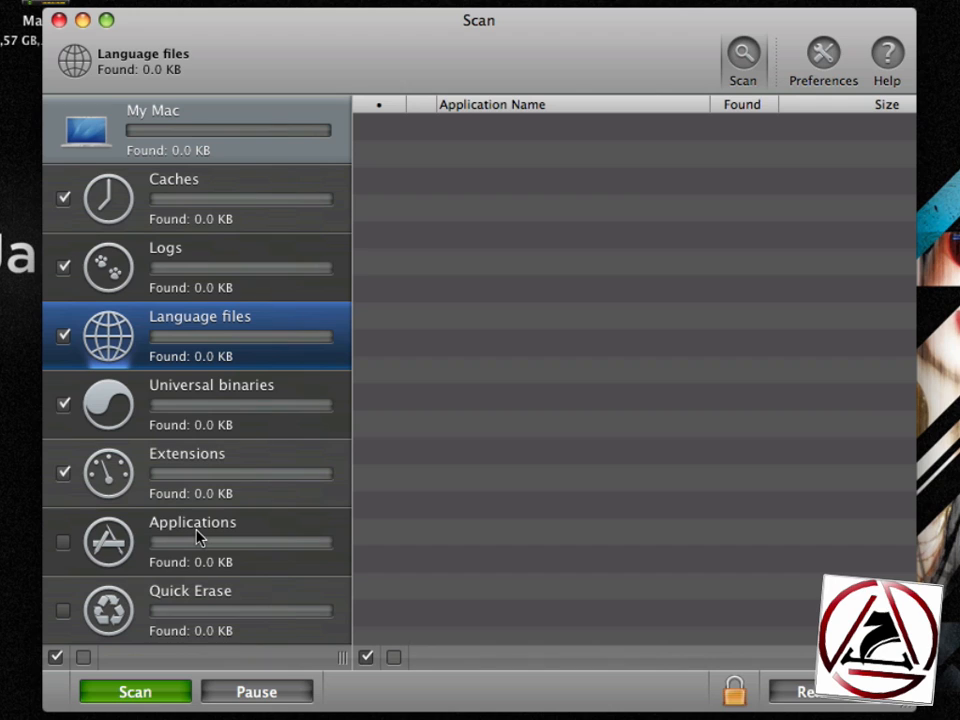
mouse_move(155, 497)
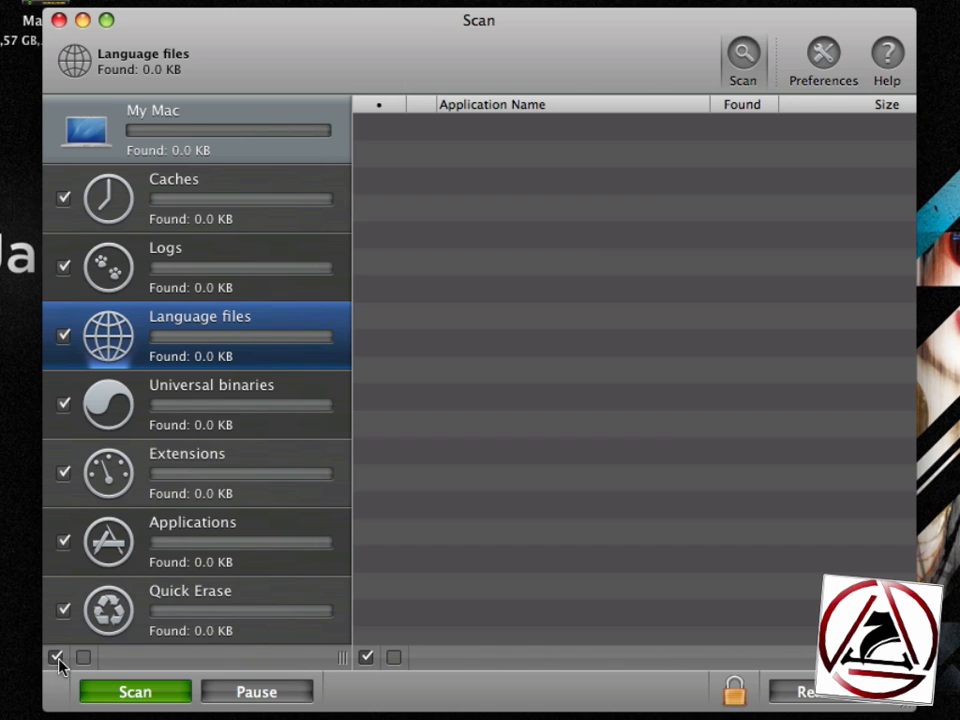
click(56, 657)
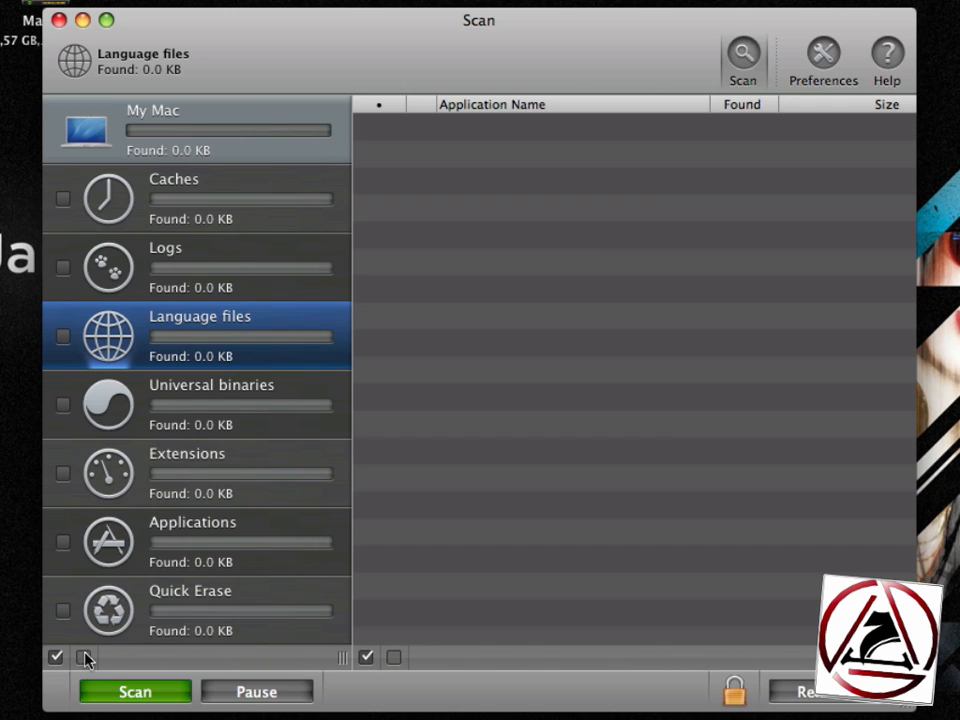
click(56, 657)
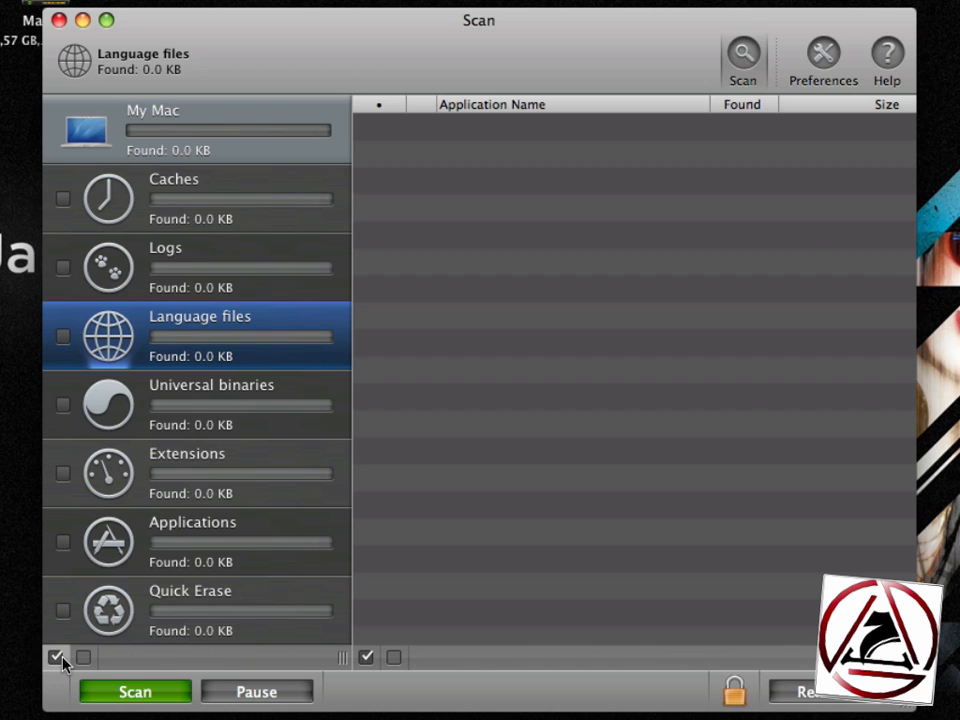
click(56, 657)
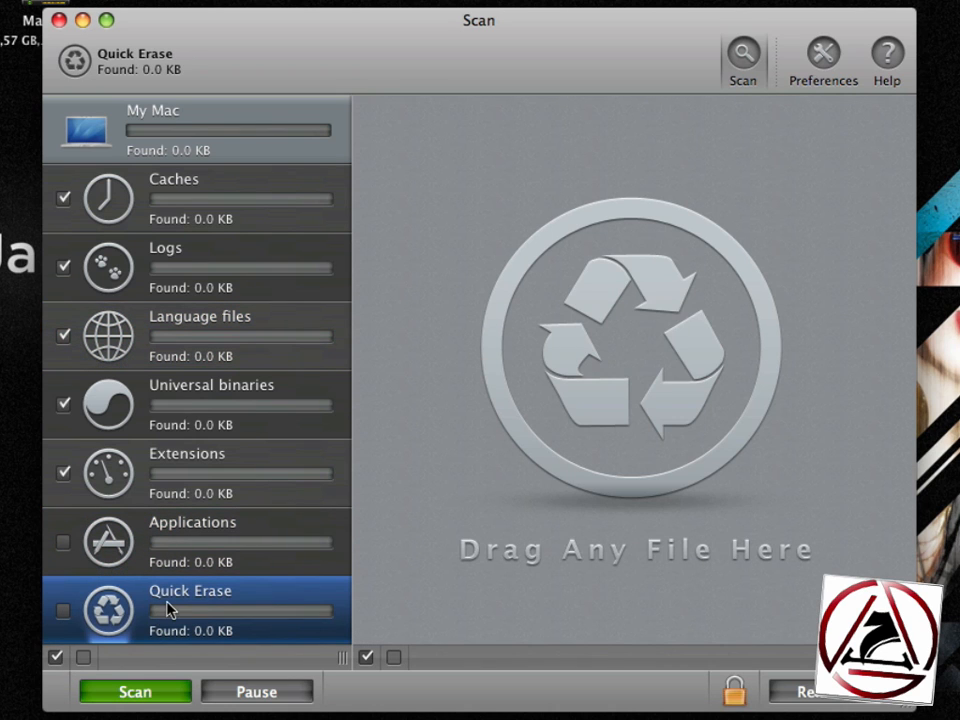
Return to the My Mac overview to see the last scan date and space recovered.
click(152, 130)
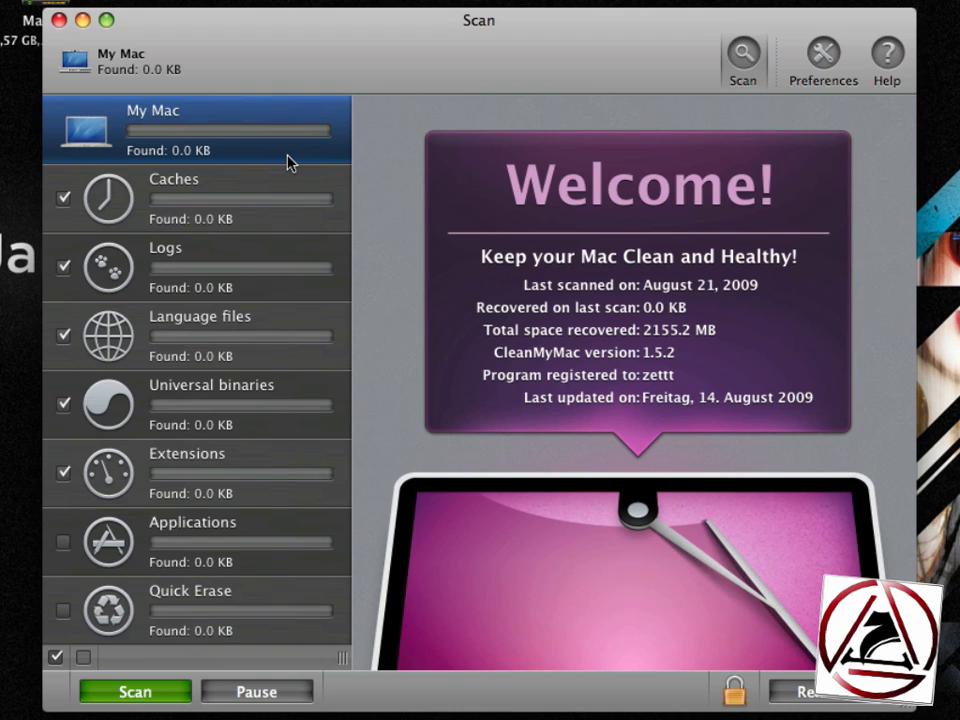
mouse_move(495, 351)
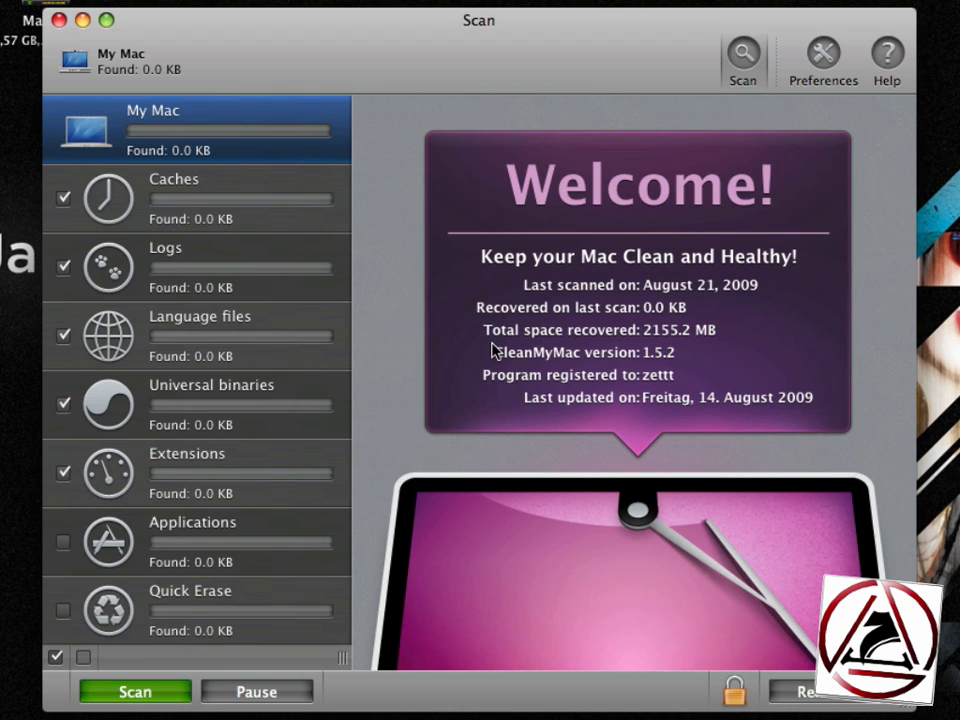
mouse_move(495, 347)
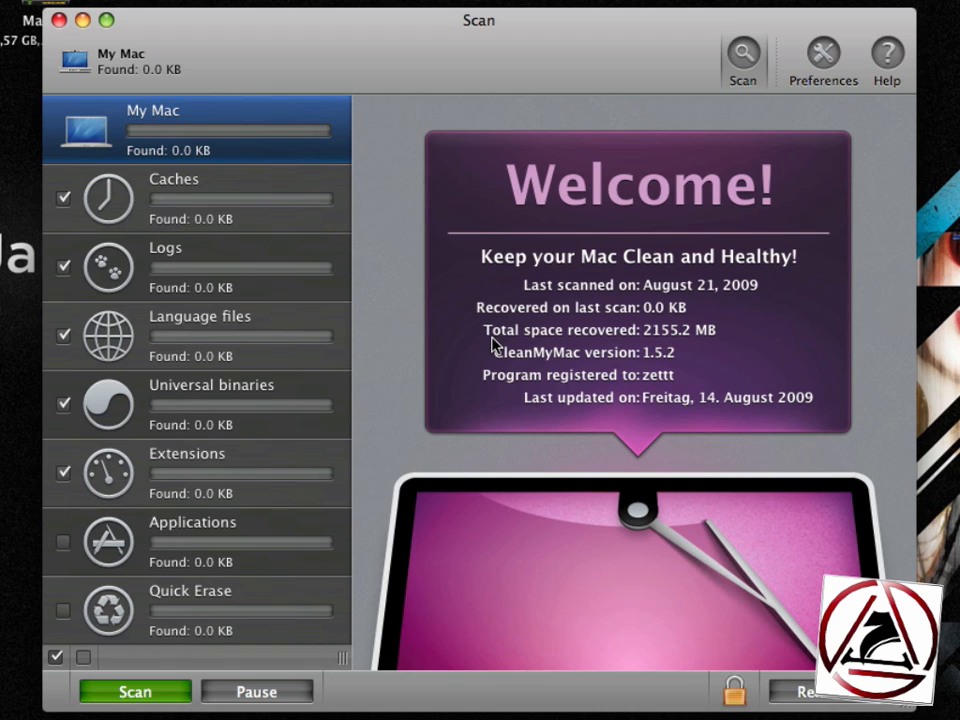
mouse_move(705, 345)
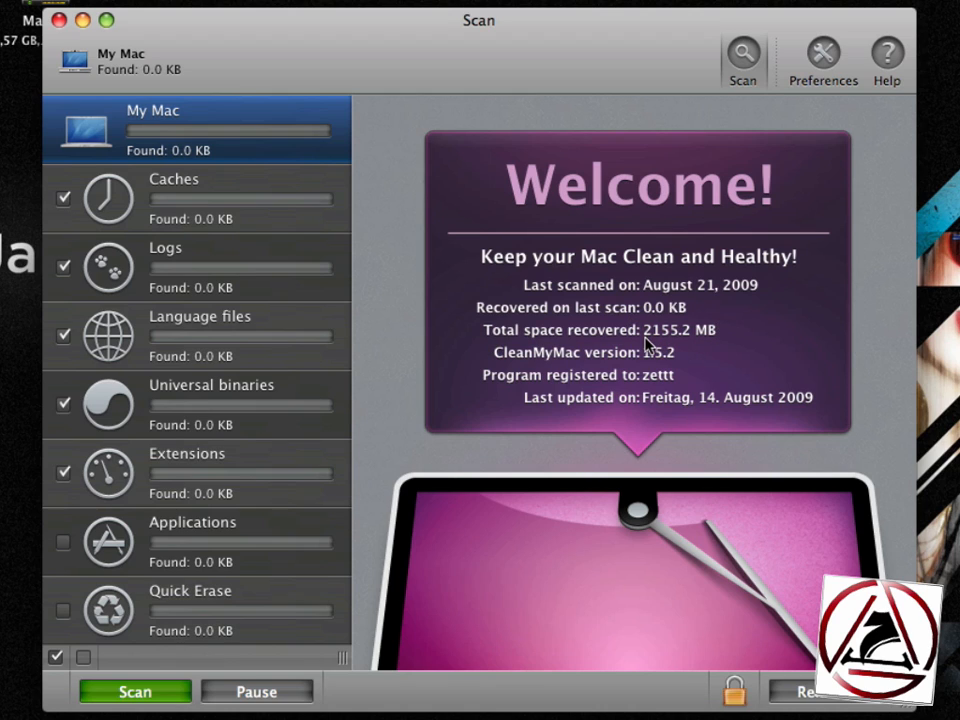
mouse_move(210, 648)
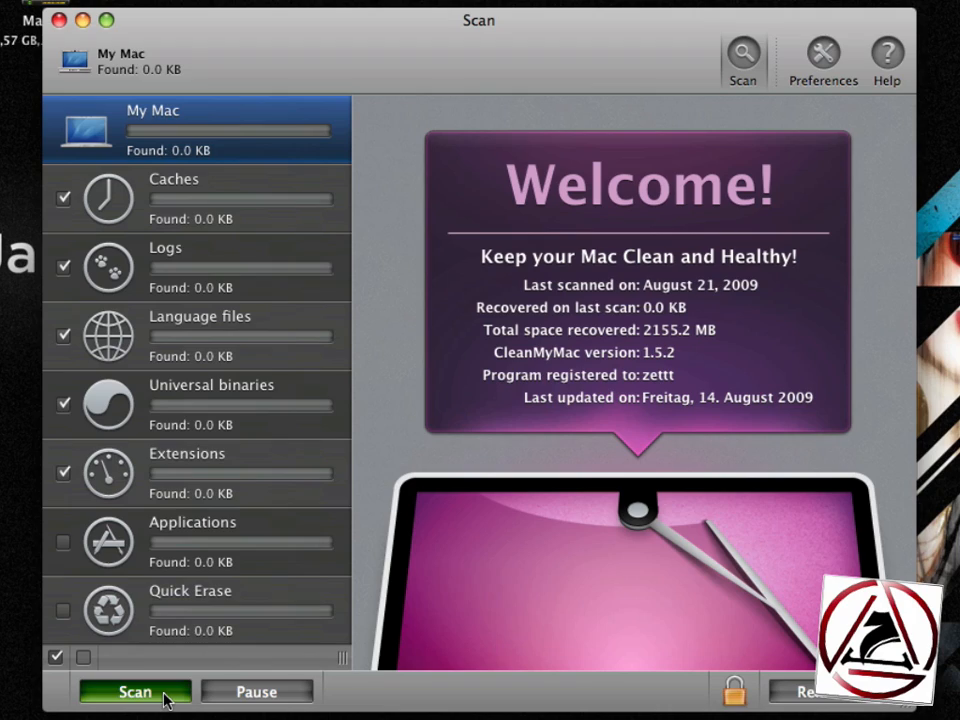
Scan the Mac, sort Caches by size, and inspect Safari, NetNewsWire and Mail caches.
click(135, 691)
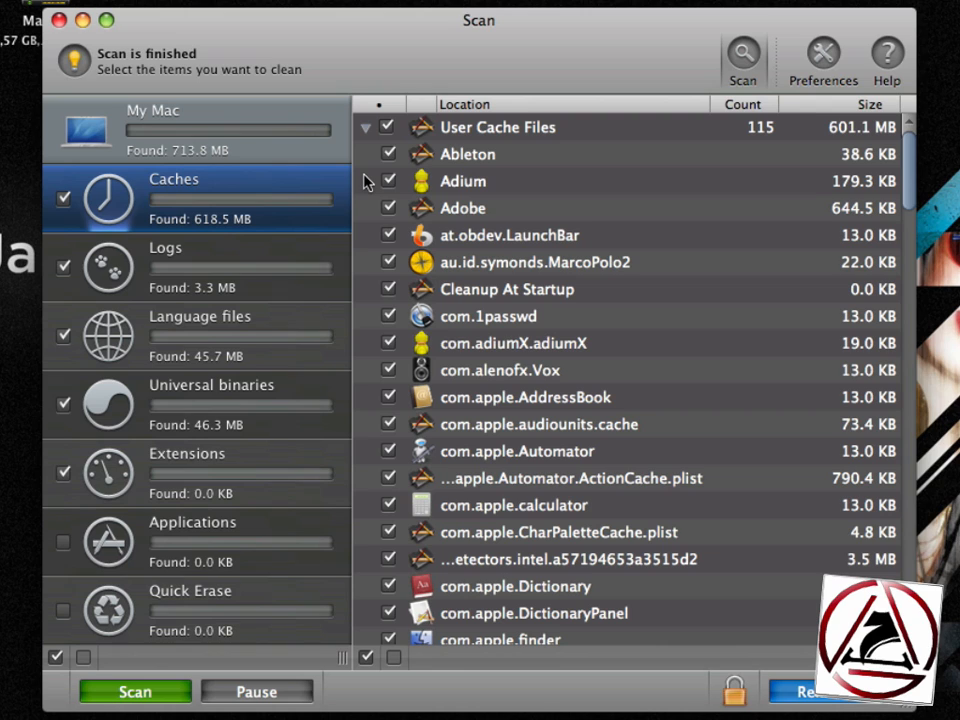
click(868, 104)
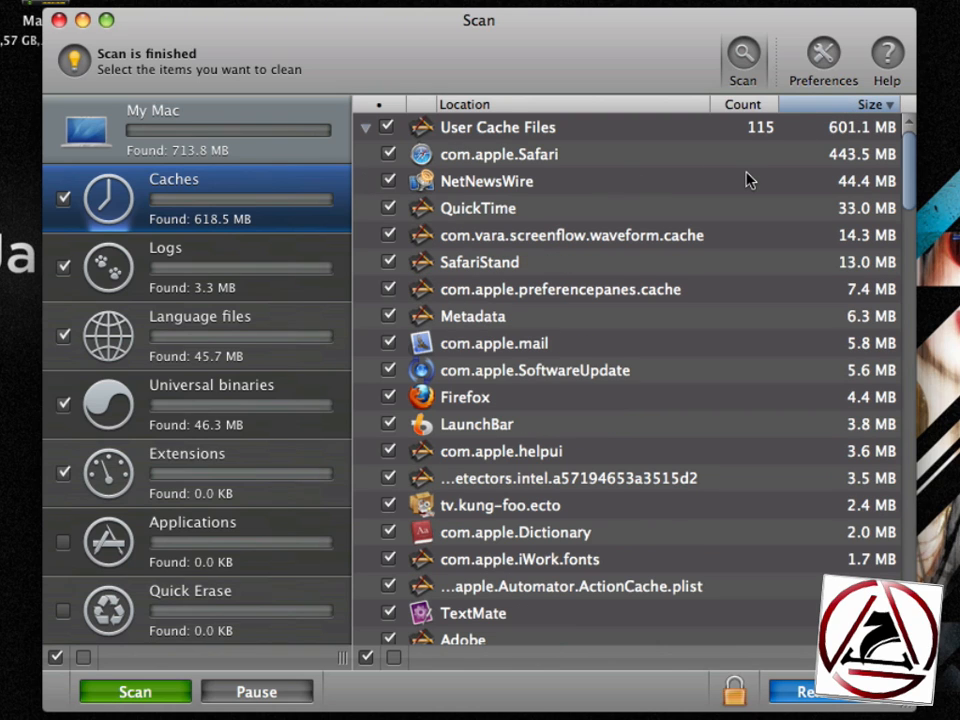
mouse_move(505, 165)
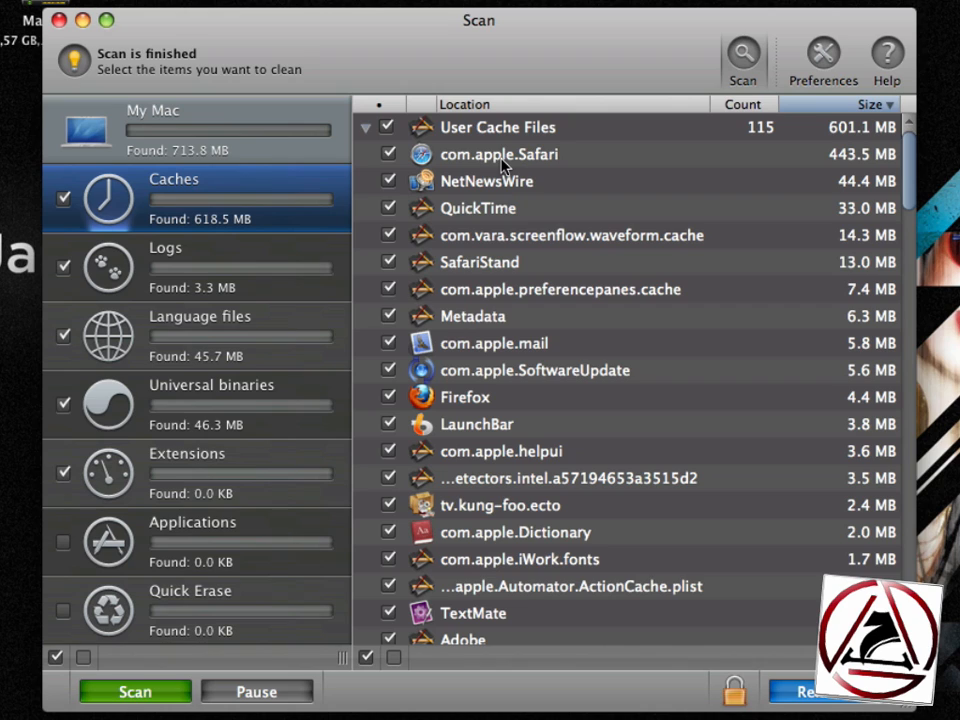
click(498, 154)
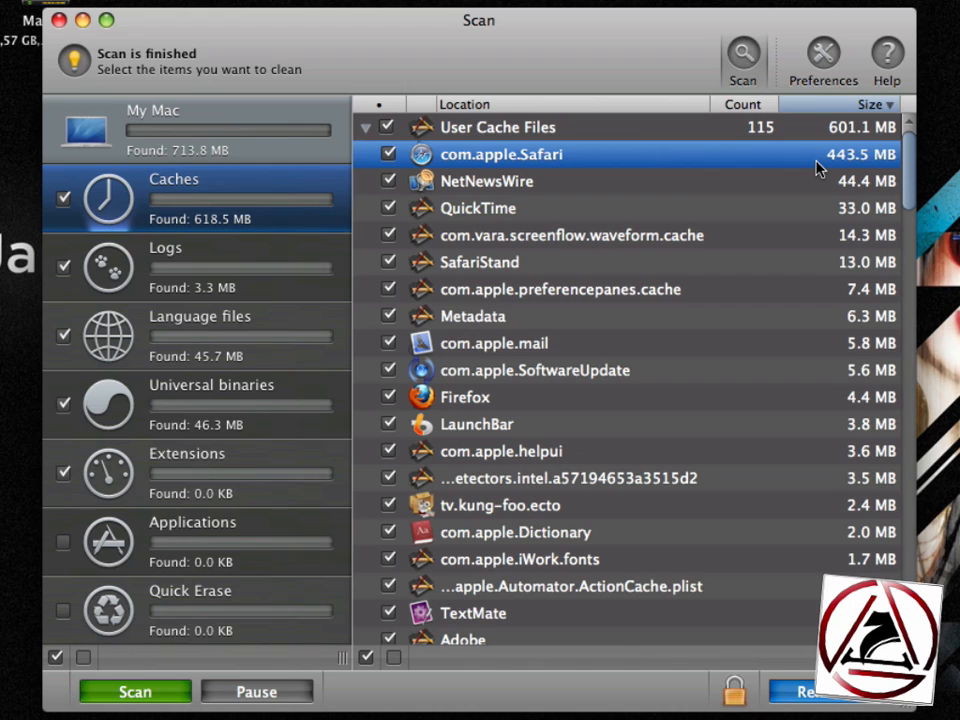
click(490, 181)
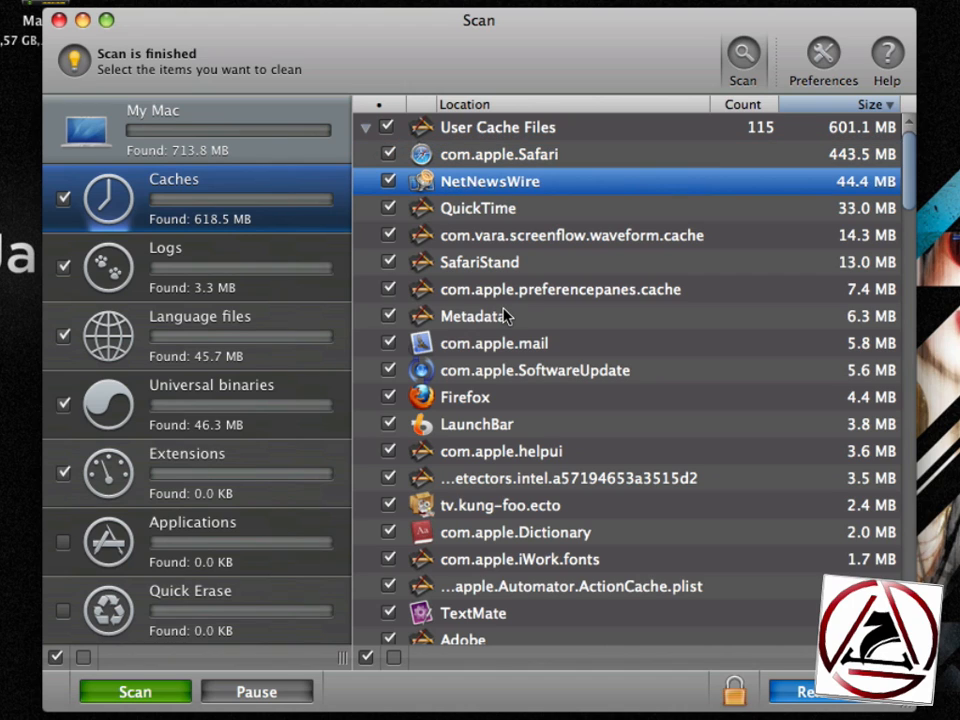
mouse_move(495, 358)
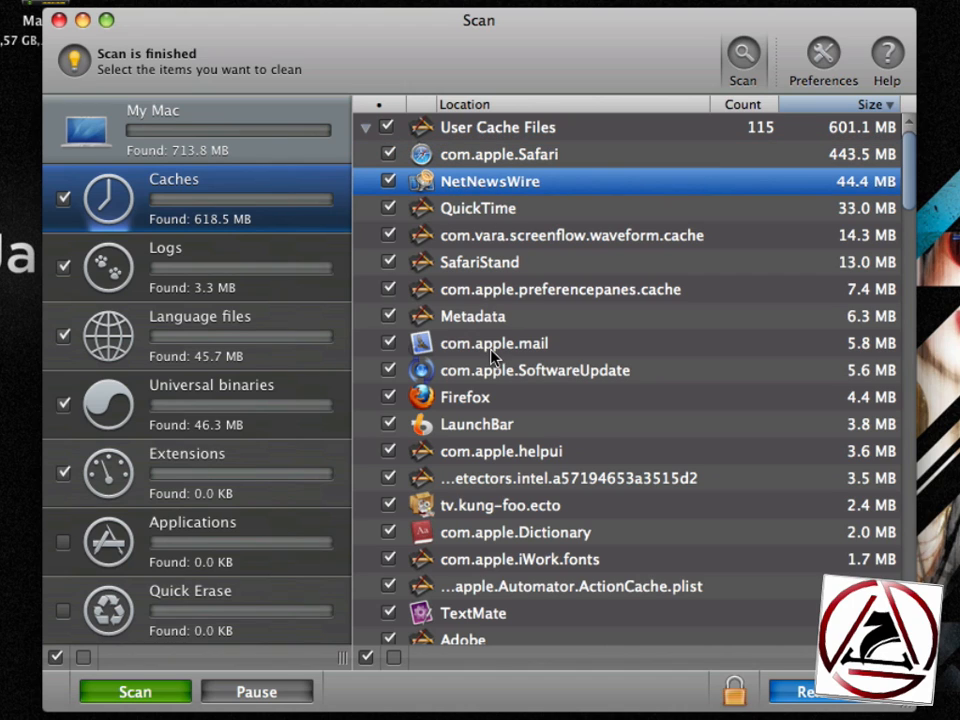
click(495, 343)
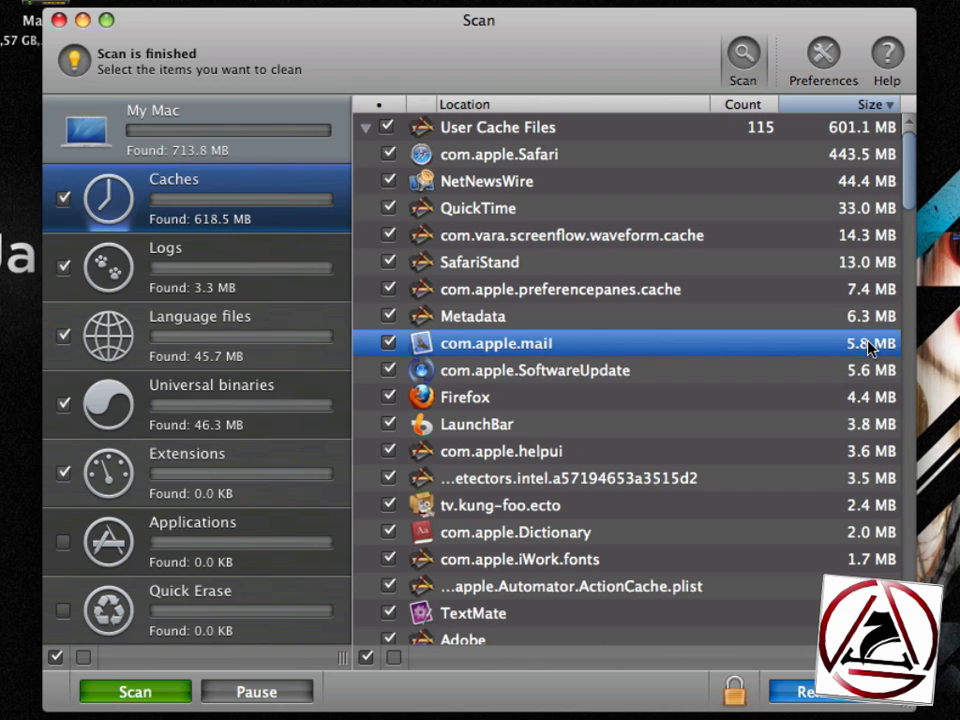
mouse_move(607, 374)
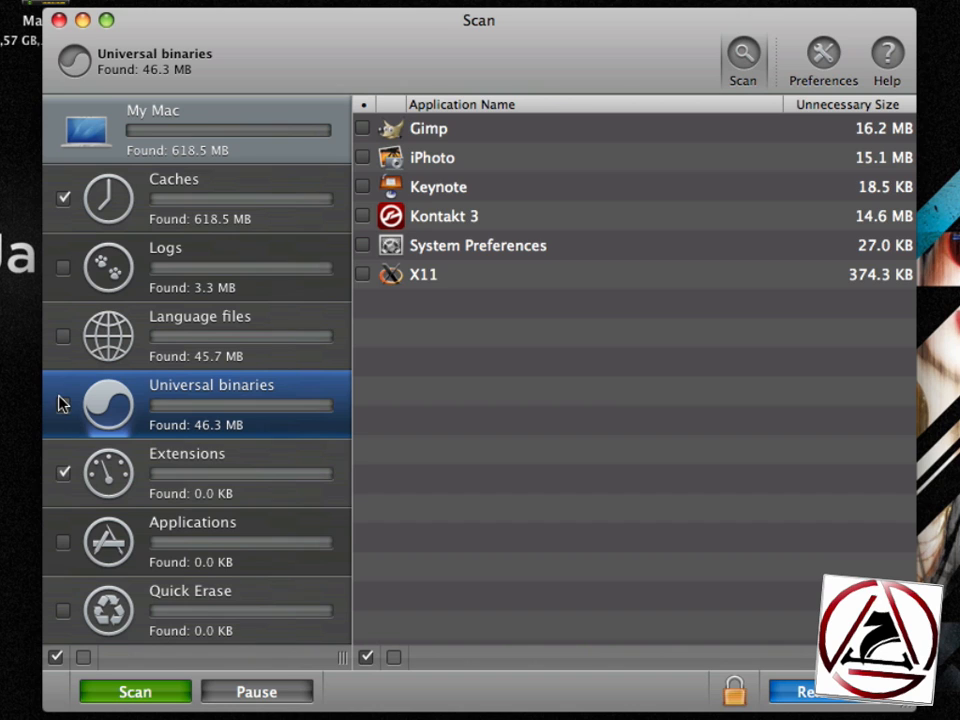
Uncheck Extensions, return to Caches, and start removing the 618.5 MB of caches.
click(174, 198)
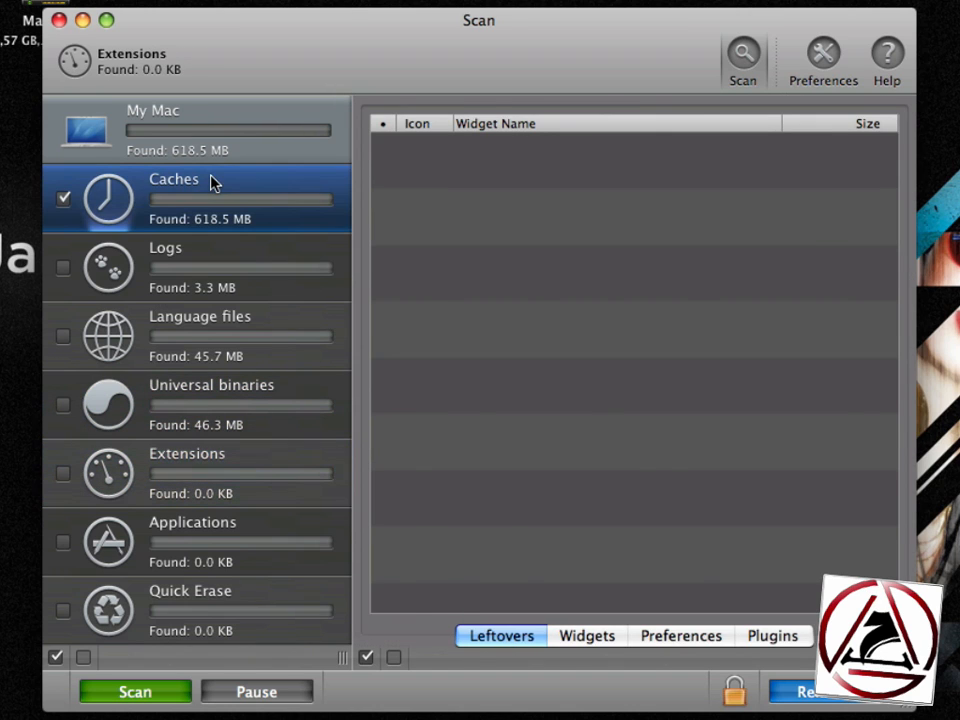
click(174, 195)
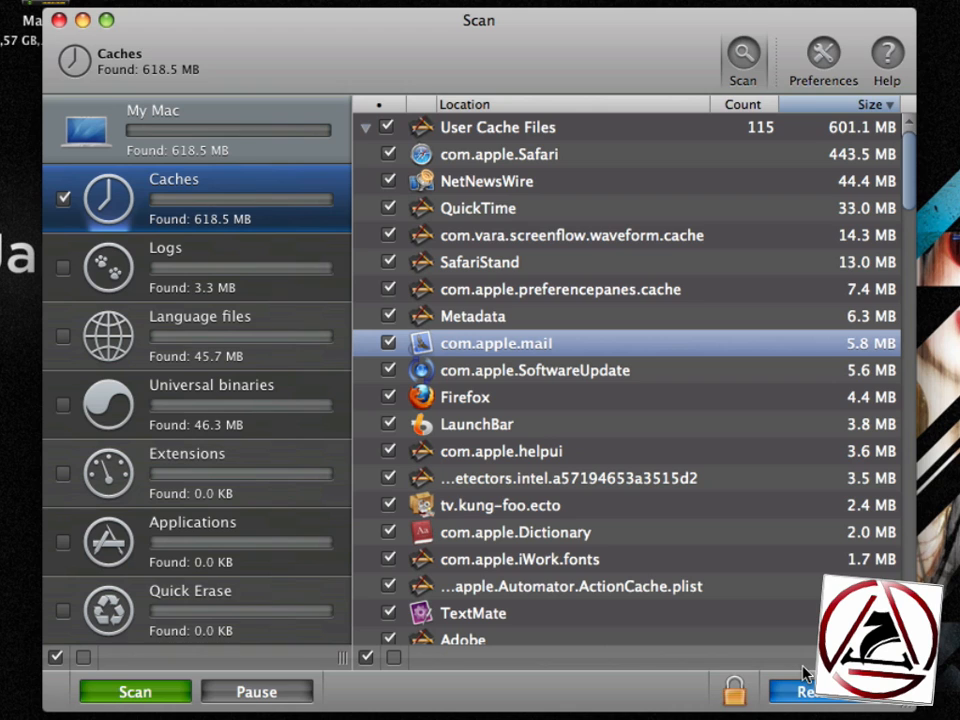
click(810, 688)
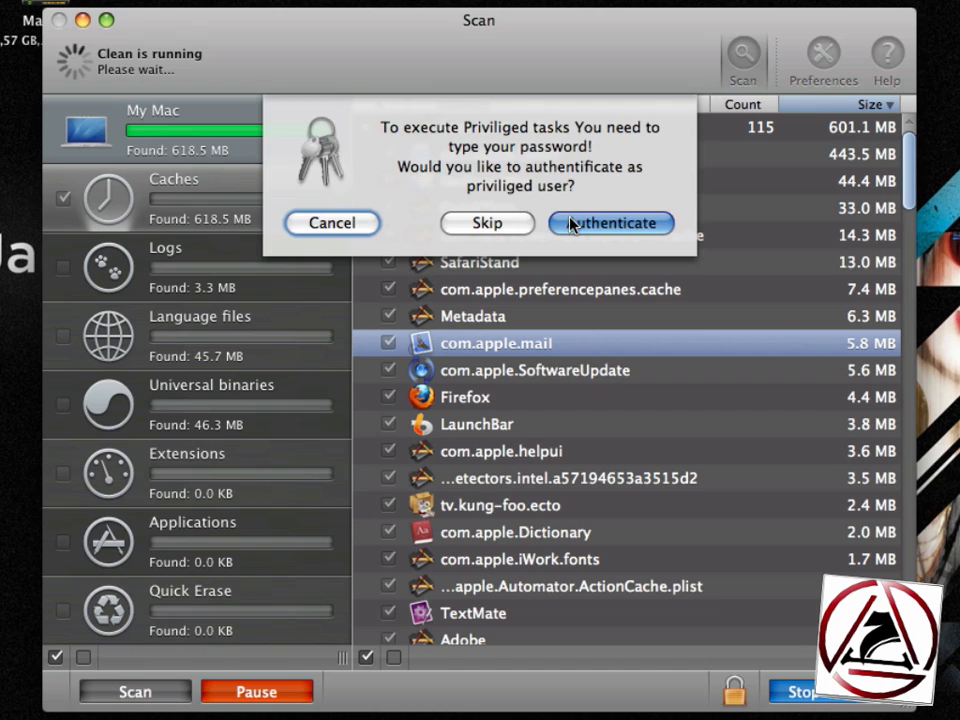
Authenticate as administrator so the cache clean completes, leaving Caches at 0.0 KB.
click(610, 223)
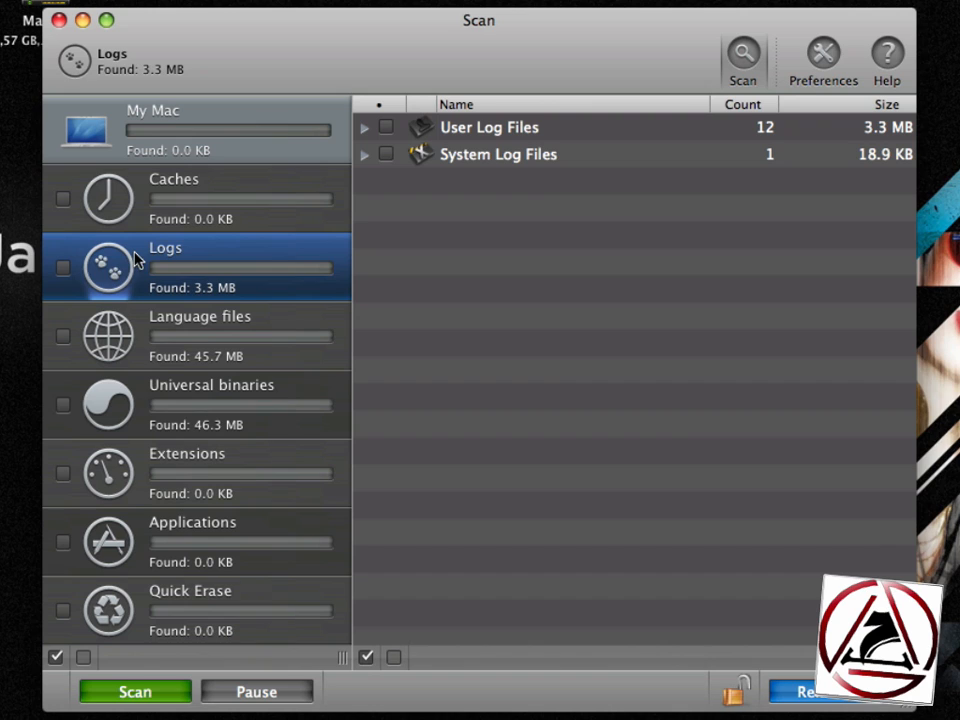
Leave Logs unchecked and show the 45.7 MB of language files from iPhoto and Kontakt 3.
click(63, 267)
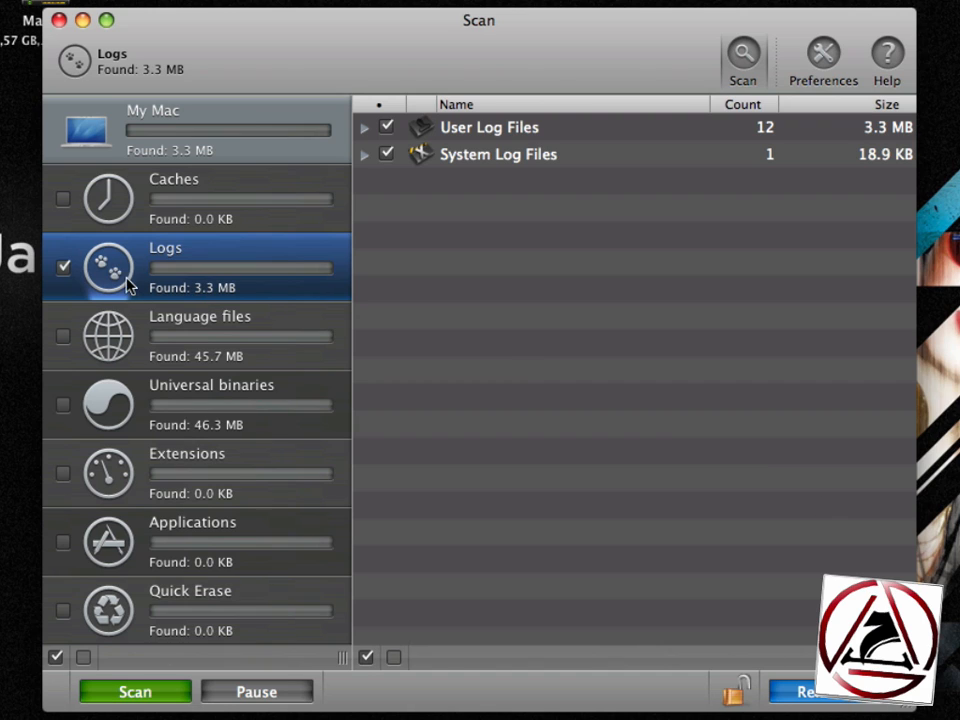
click(63, 267)
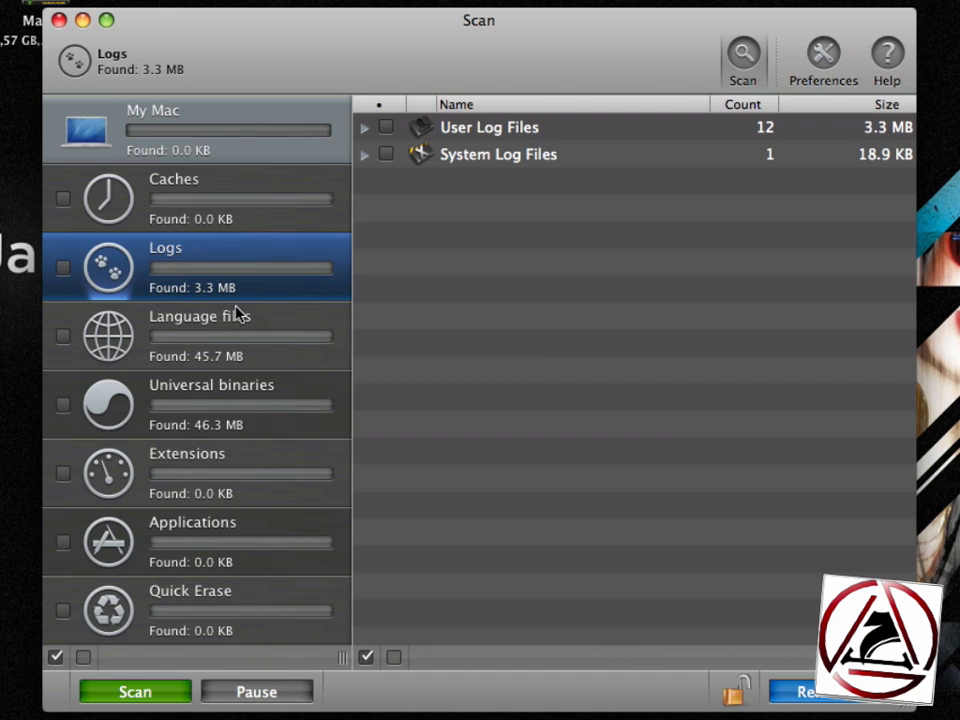
click(199, 335)
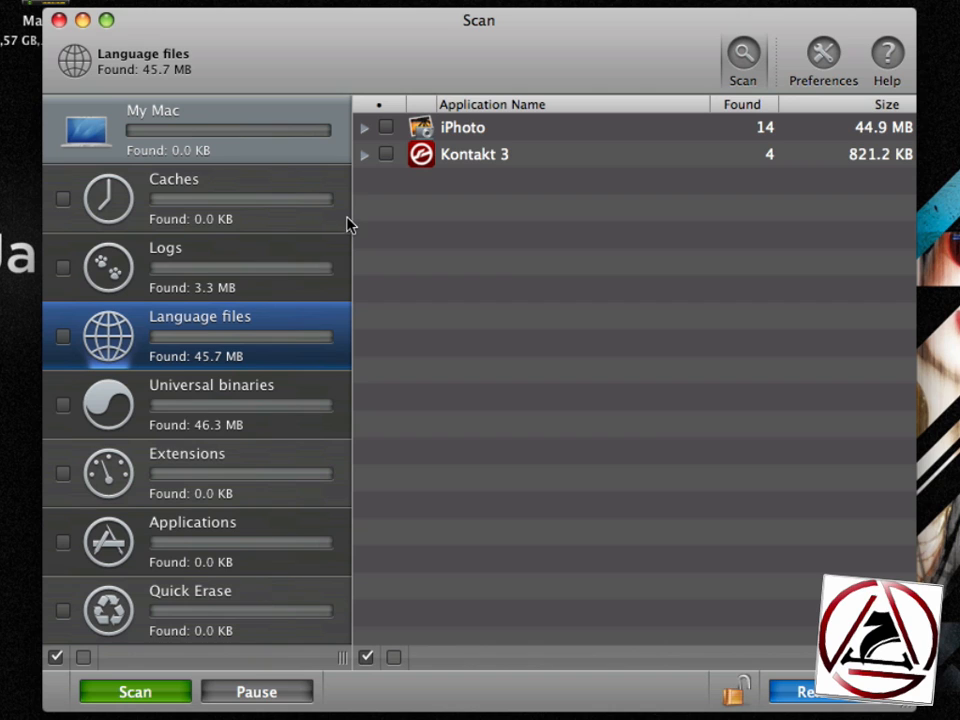
mouse_move(368, 160)
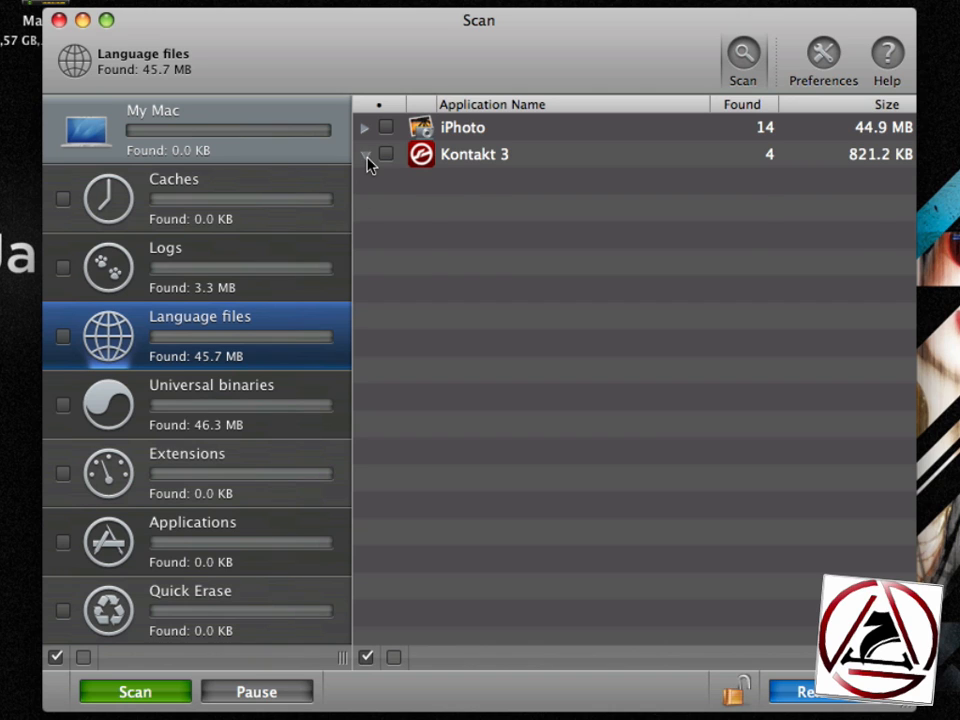
Expand the app language lists and check all iPhoto and Kontakt 3 language files.
click(364, 127)
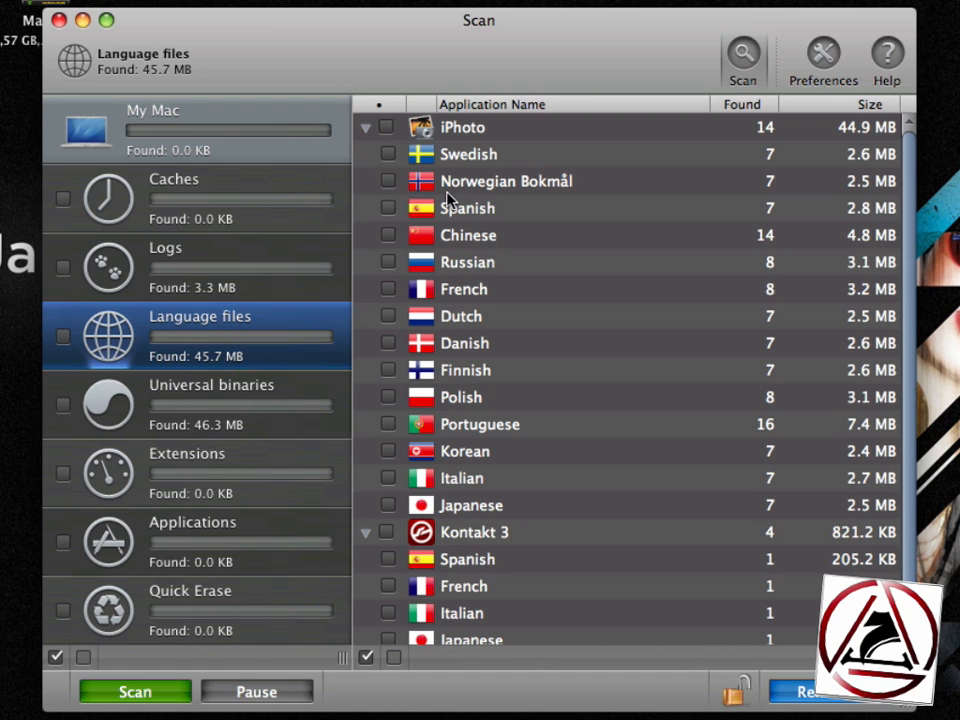
mouse_move(670, 152)
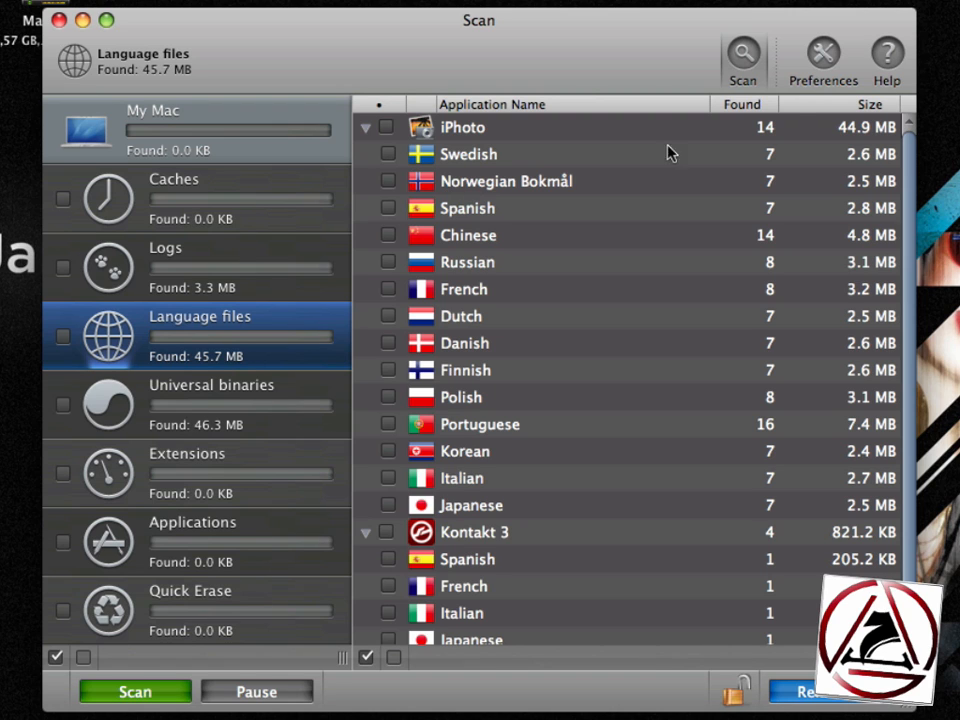
click(823, 55)
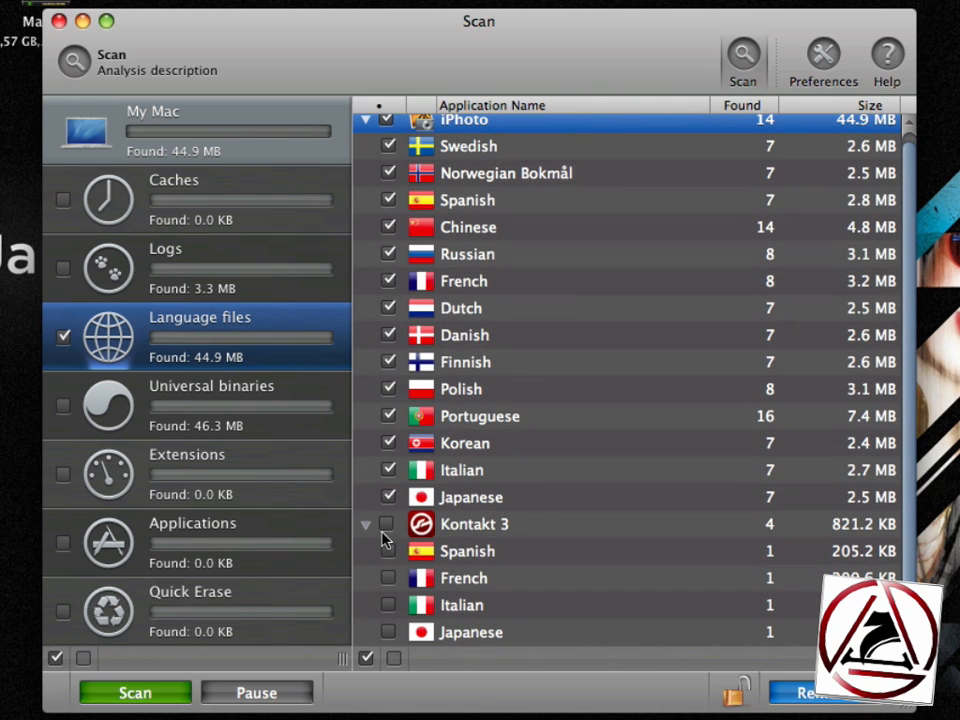
click(388, 524)
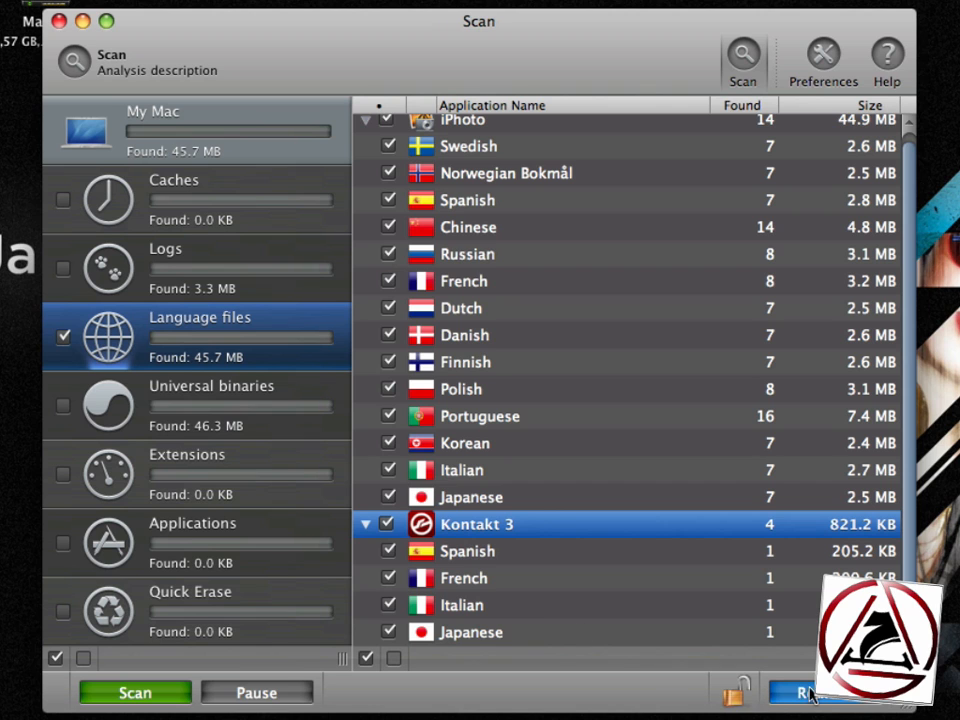
Remove the marked language files, bringing Language files to 0.0 KB.
click(805, 692)
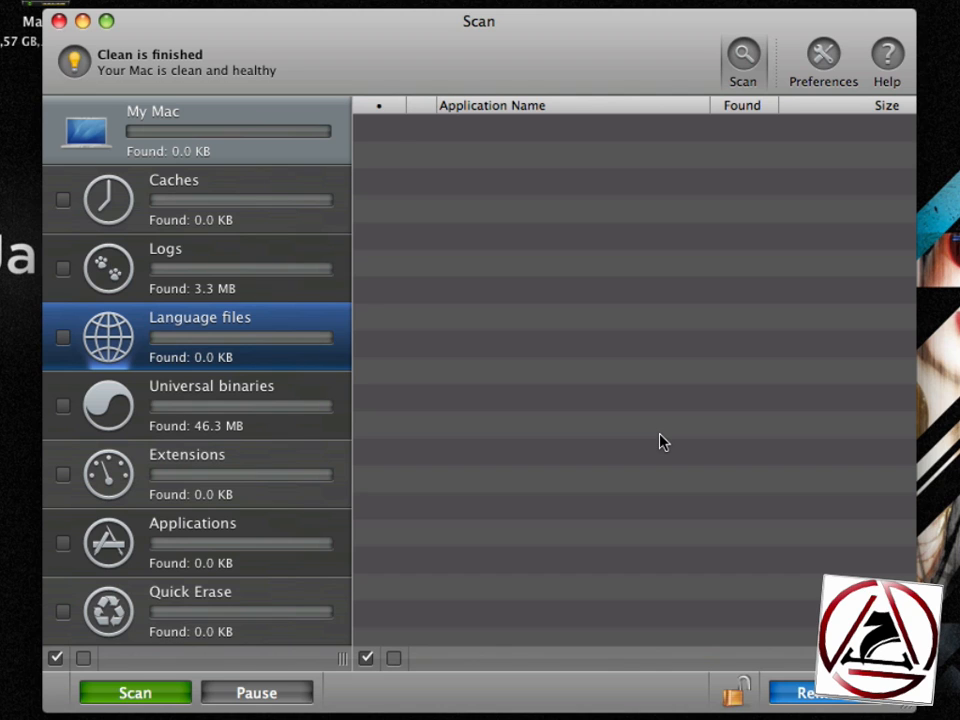
Check and remove Universal binaries, cutting the category from 46.3 MB to 15.0 MB.
click(200, 405)
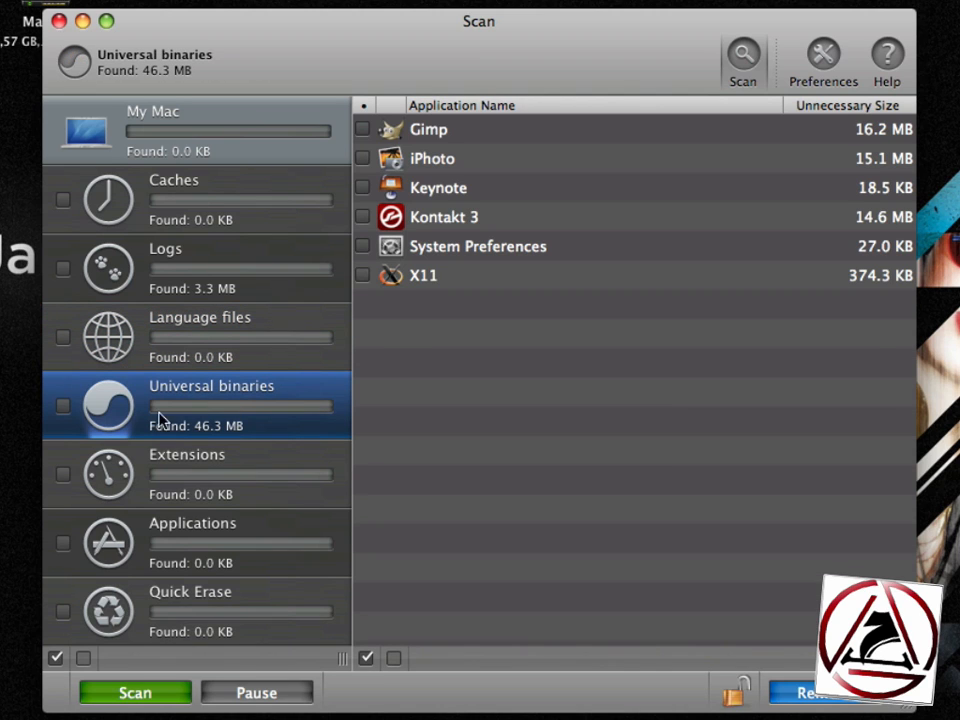
mouse_move(435, 305)
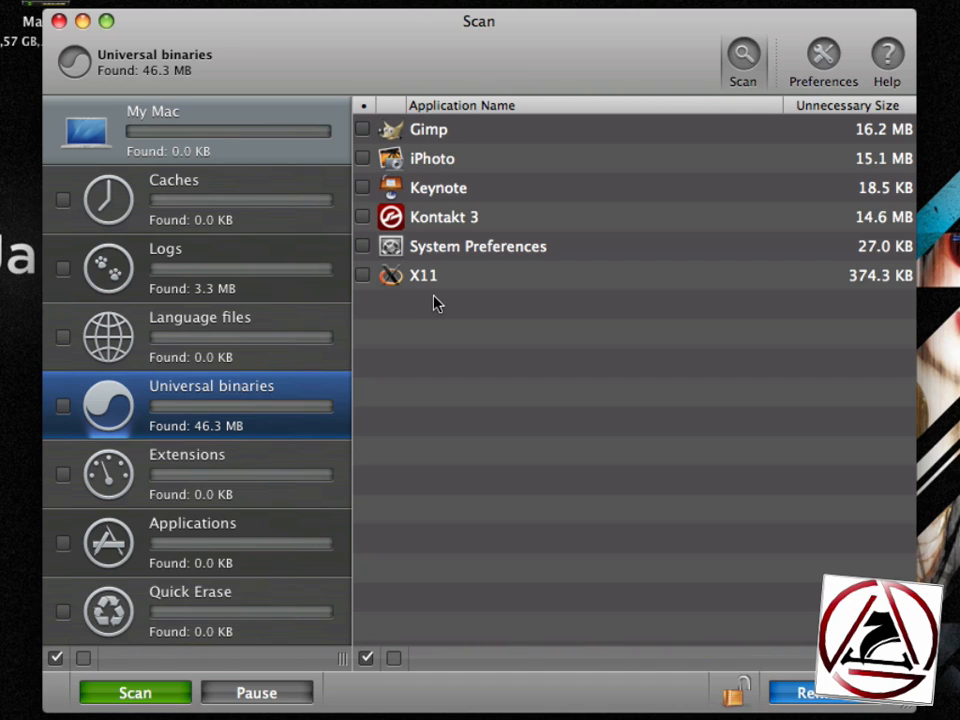
mouse_move(62, 418)
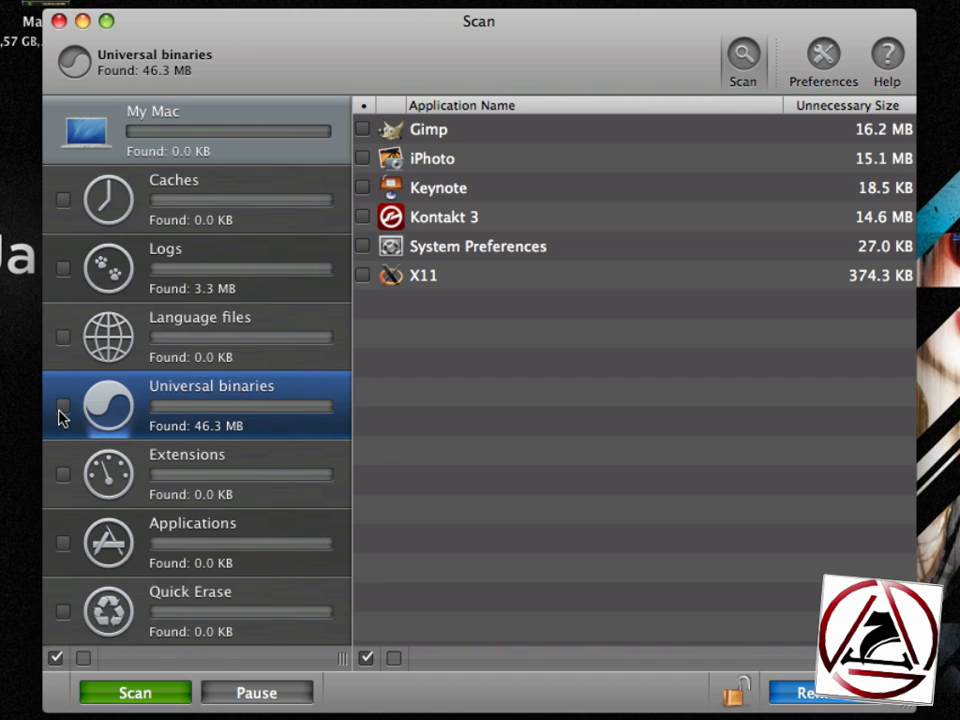
click(63, 404)
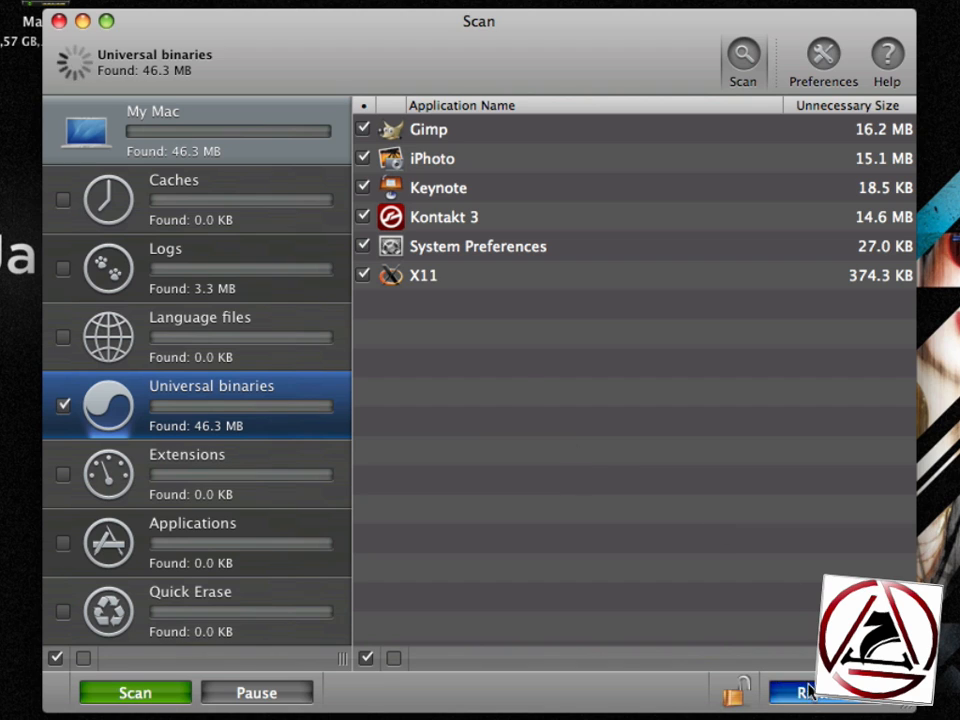
click(810, 692)
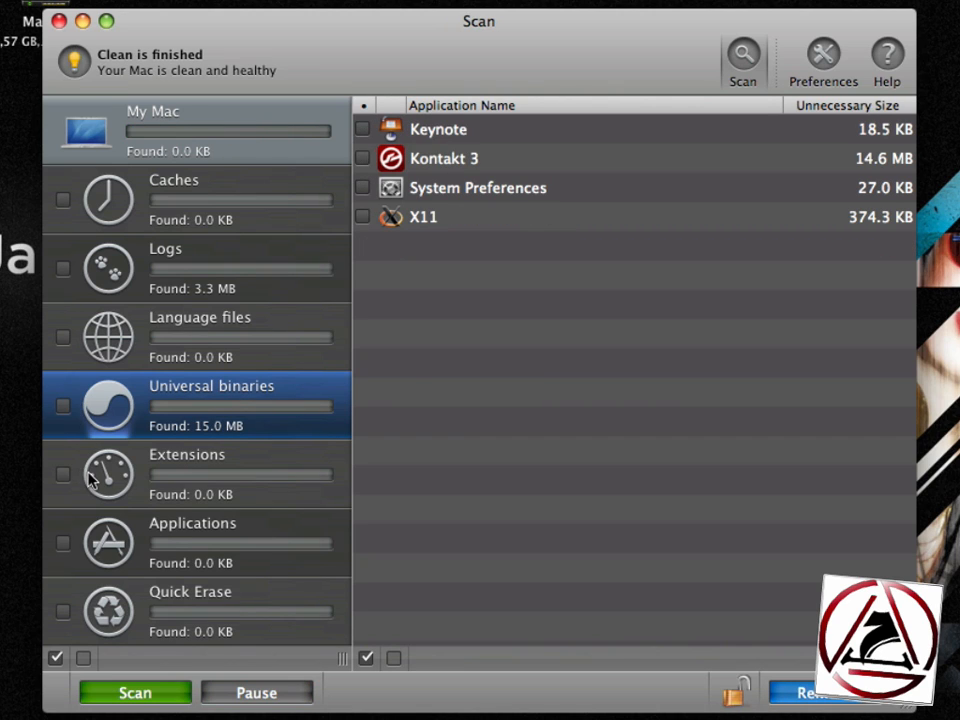
Check Extensions, view Widgets and Preferences panes, and expand GeekTool's three files.
click(200, 474)
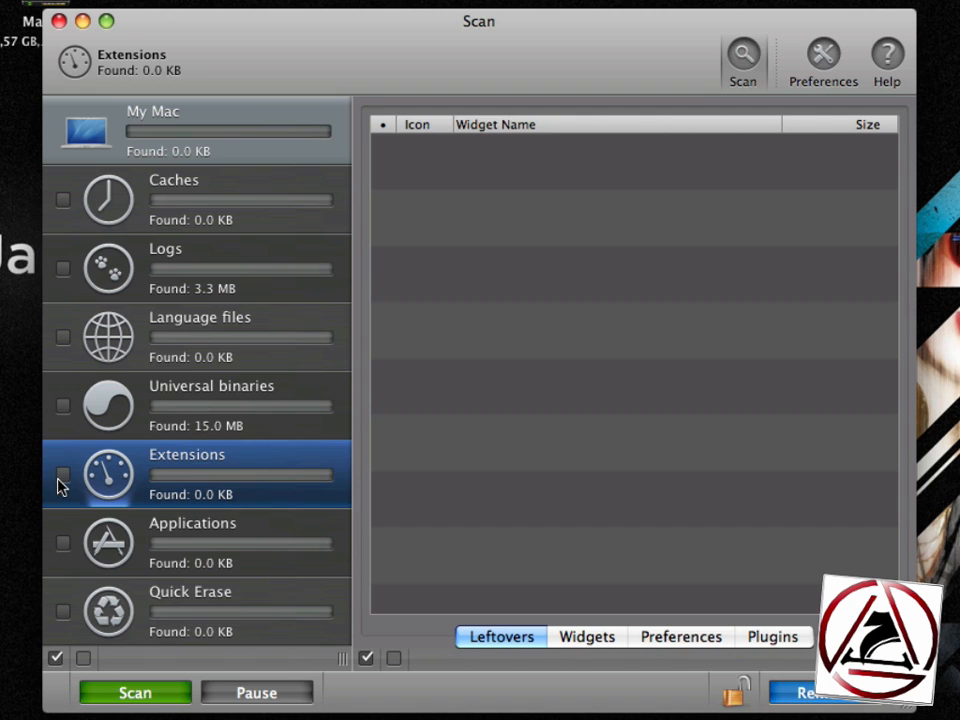
click(63, 473)
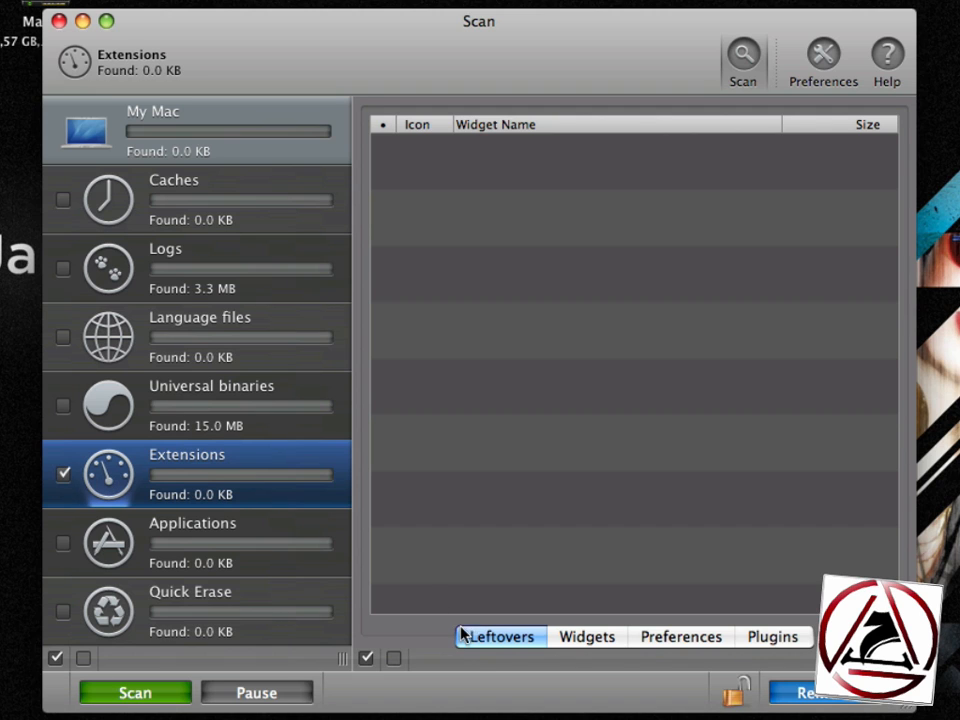
click(586, 636)
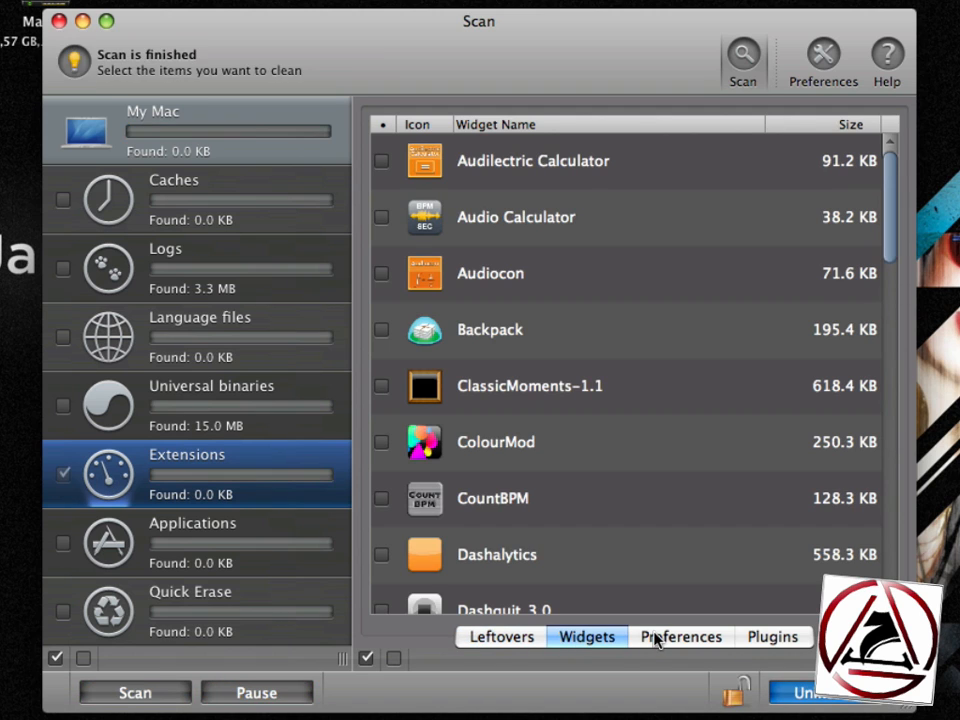
click(680, 637)
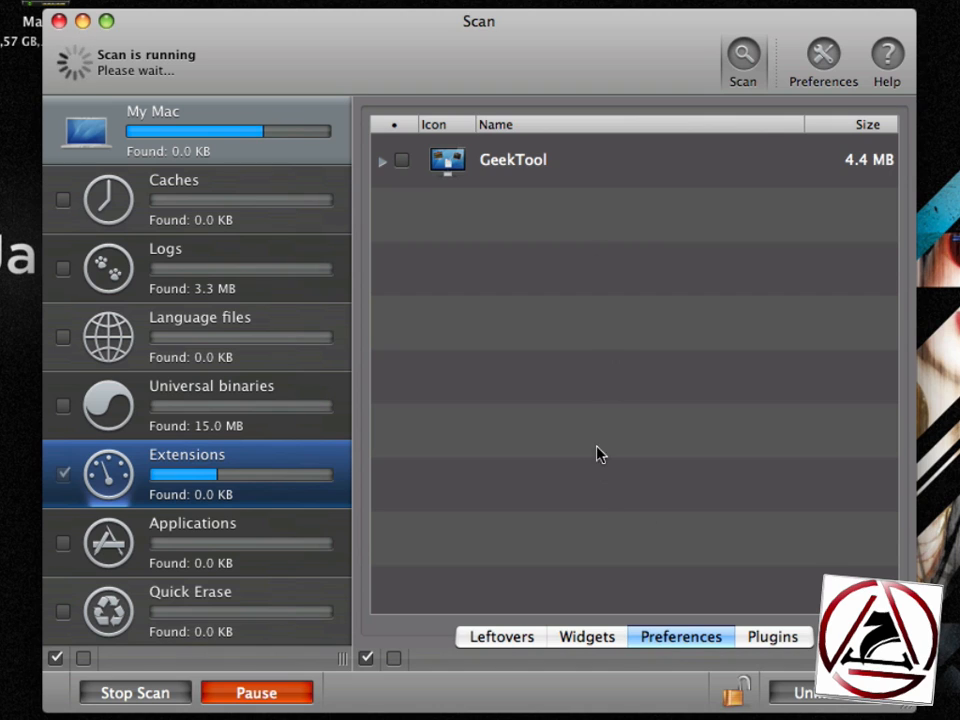
mouse_move(600, 496)
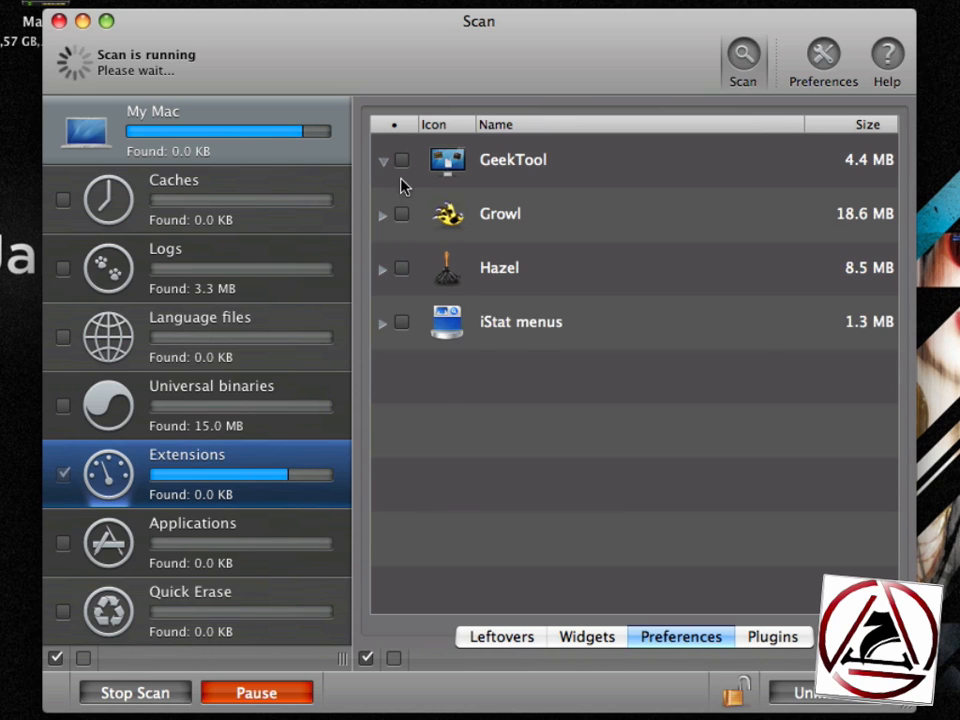
click(383, 160)
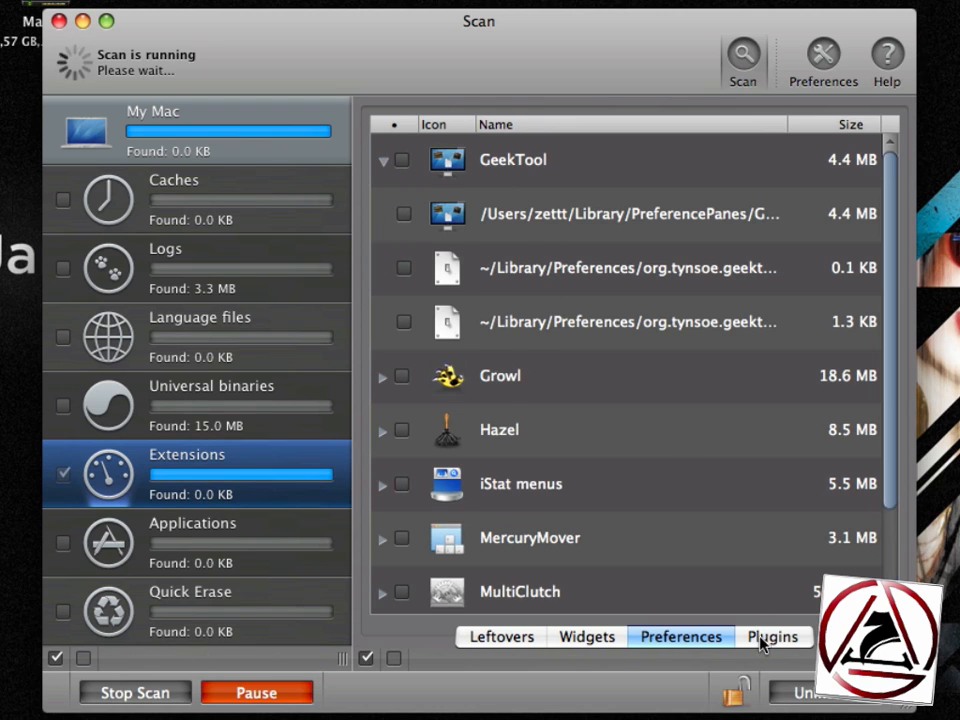
Tick Edit in TextMate, Safari AdBlock Loader and SafariBlock input managers, leaving MultiClutch, and uninstall.
click(773, 637)
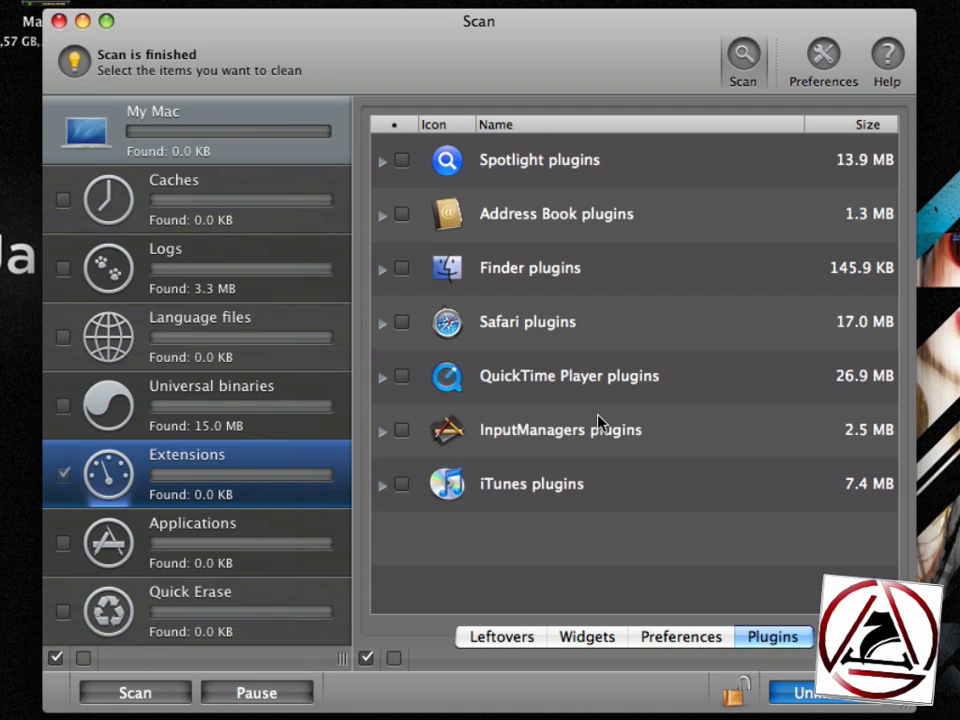
mouse_move(513, 527)
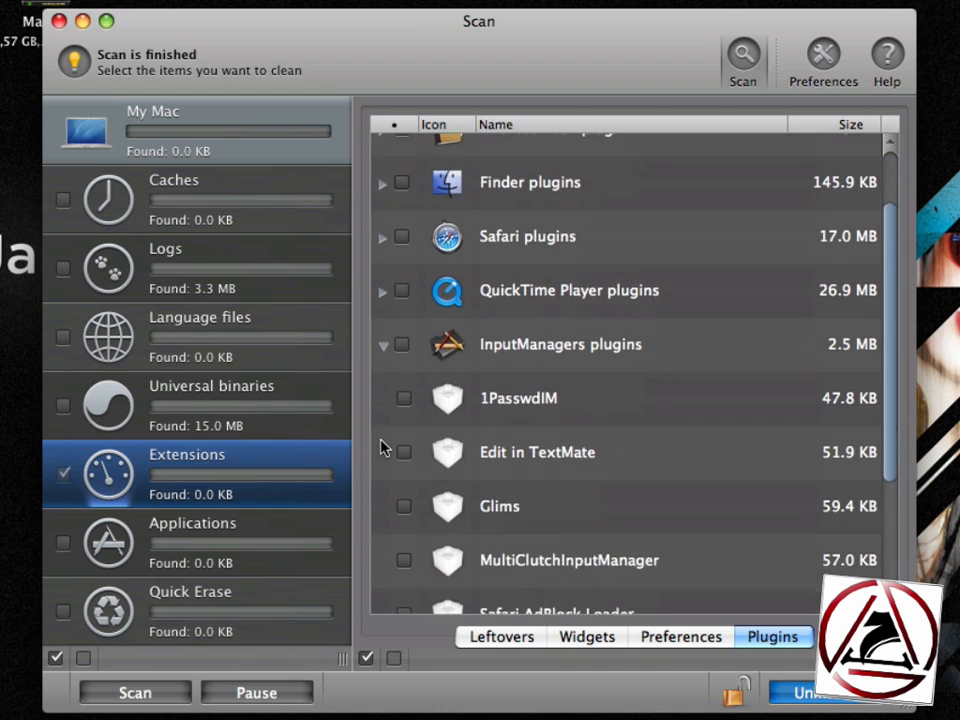
scroll(down, 3)
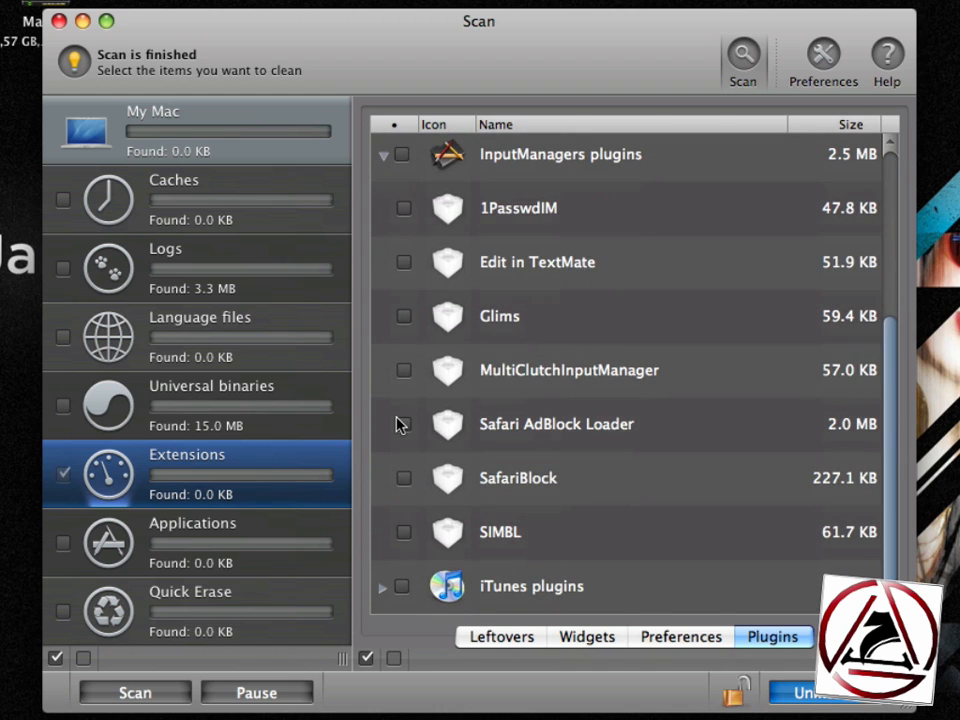
click(540, 262)
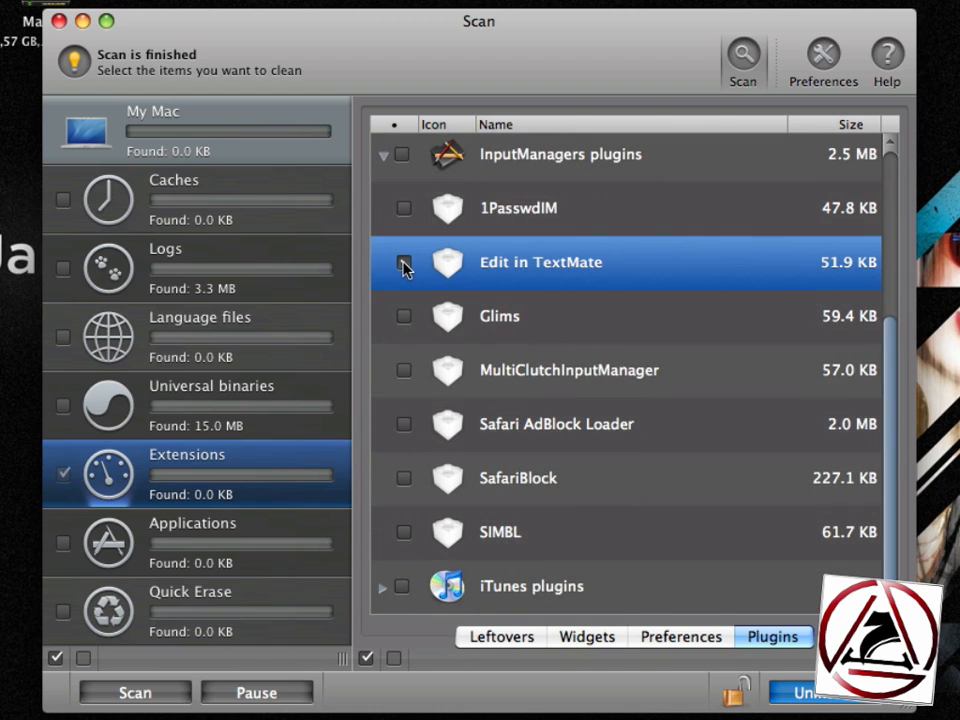
click(403, 262)
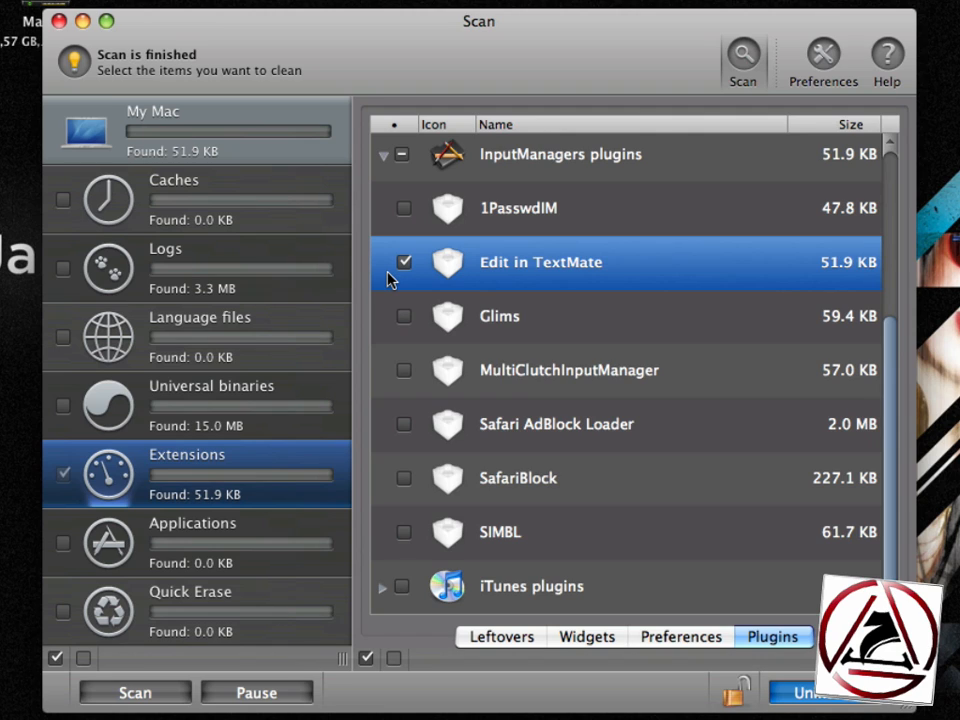
mouse_move(408, 385)
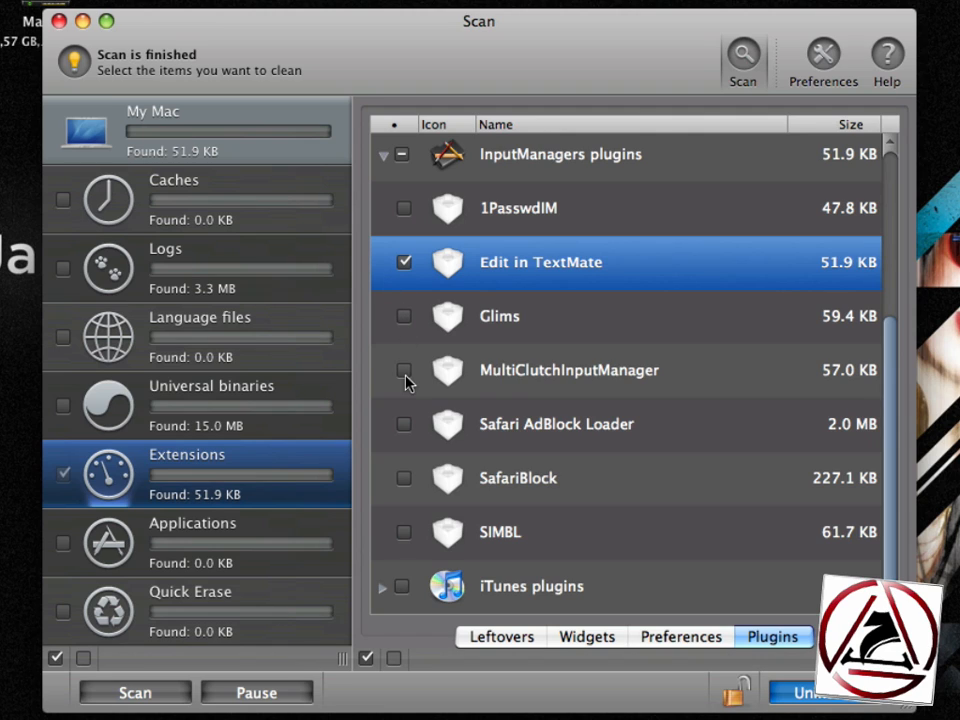
click(404, 370)
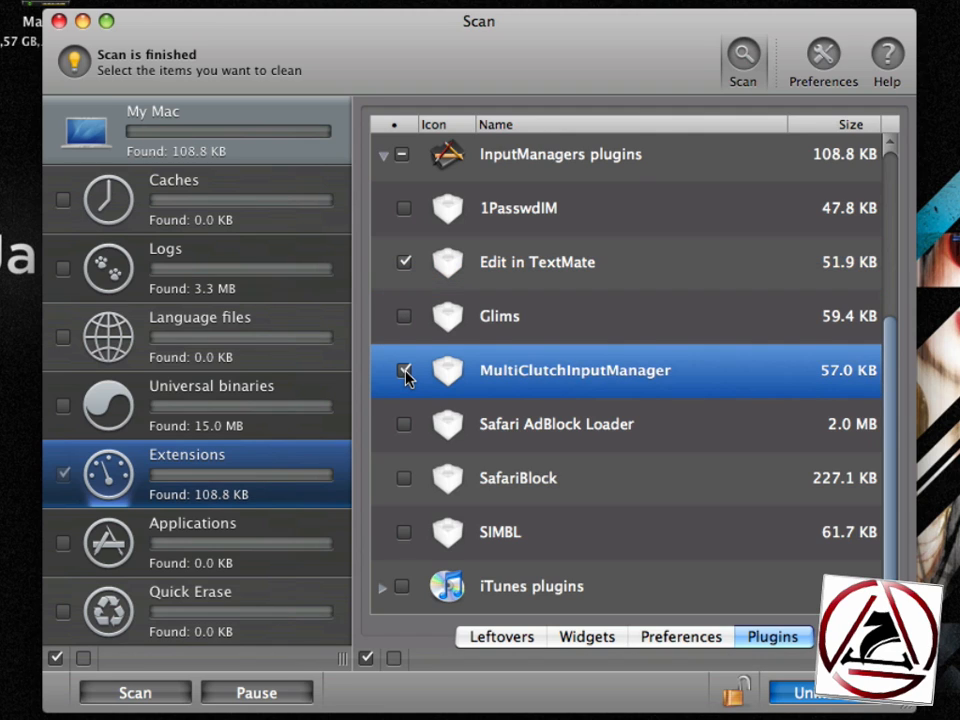
click(404, 370)
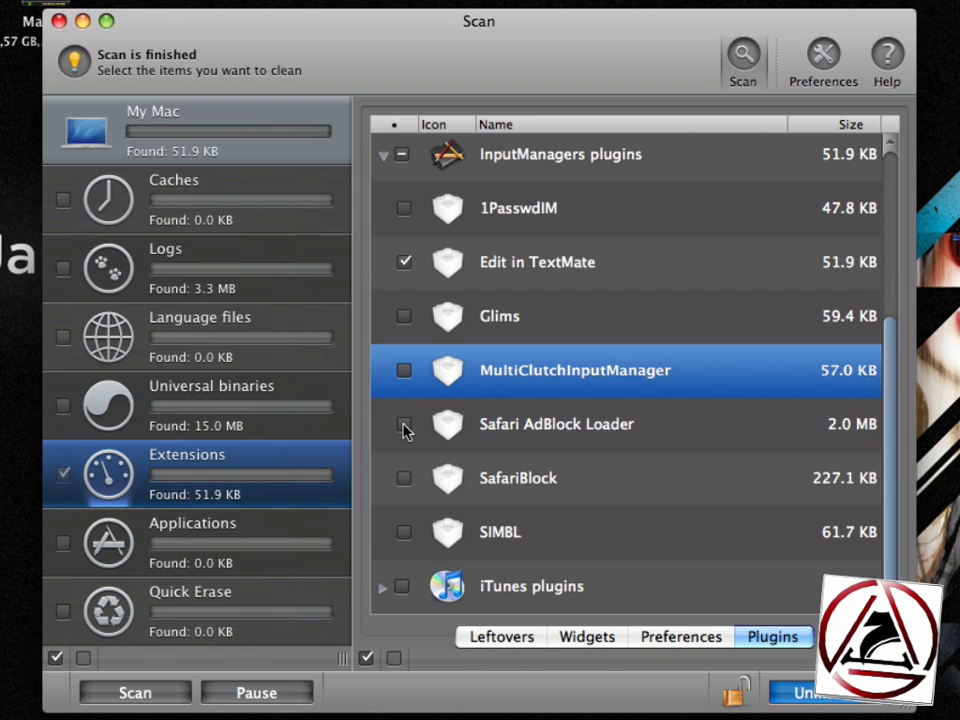
click(404, 424)
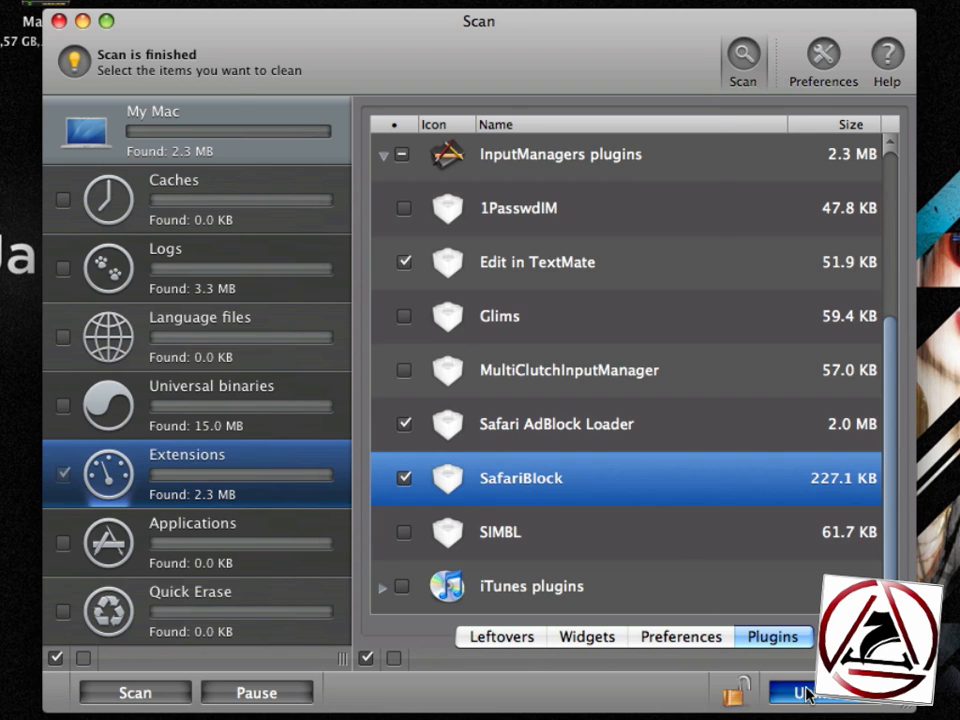
click(810, 692)
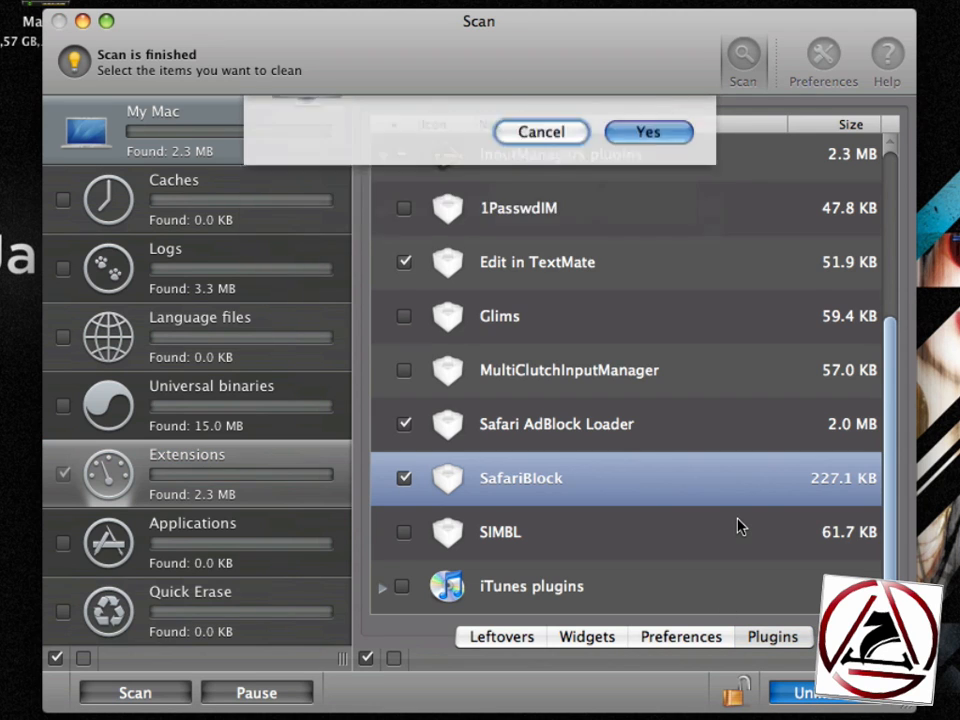
click(647, 131)
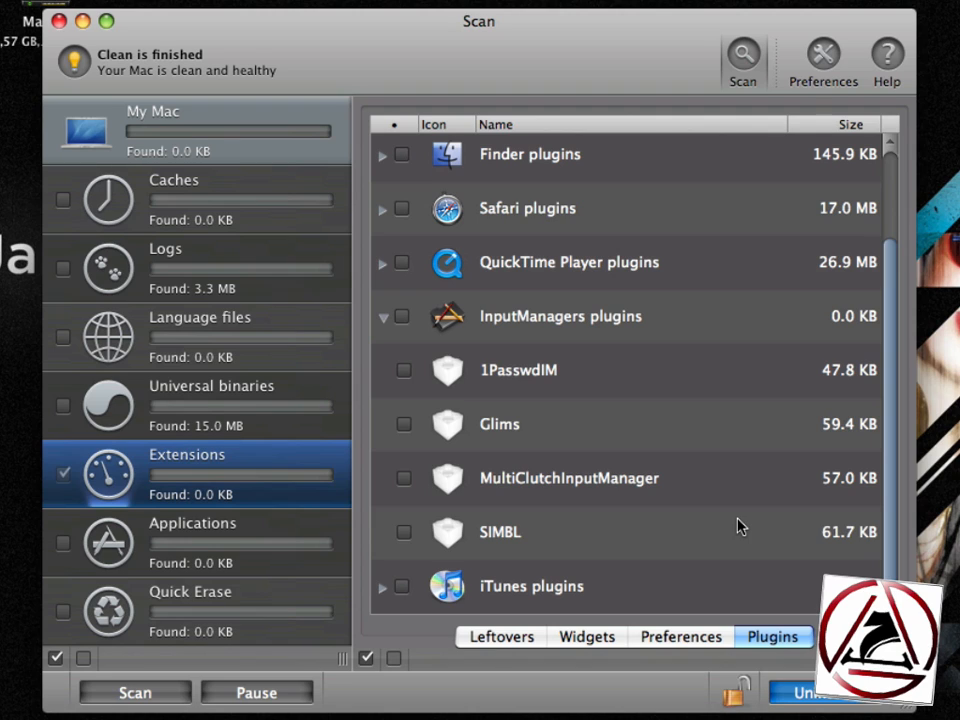
mouse_move(580, 588)
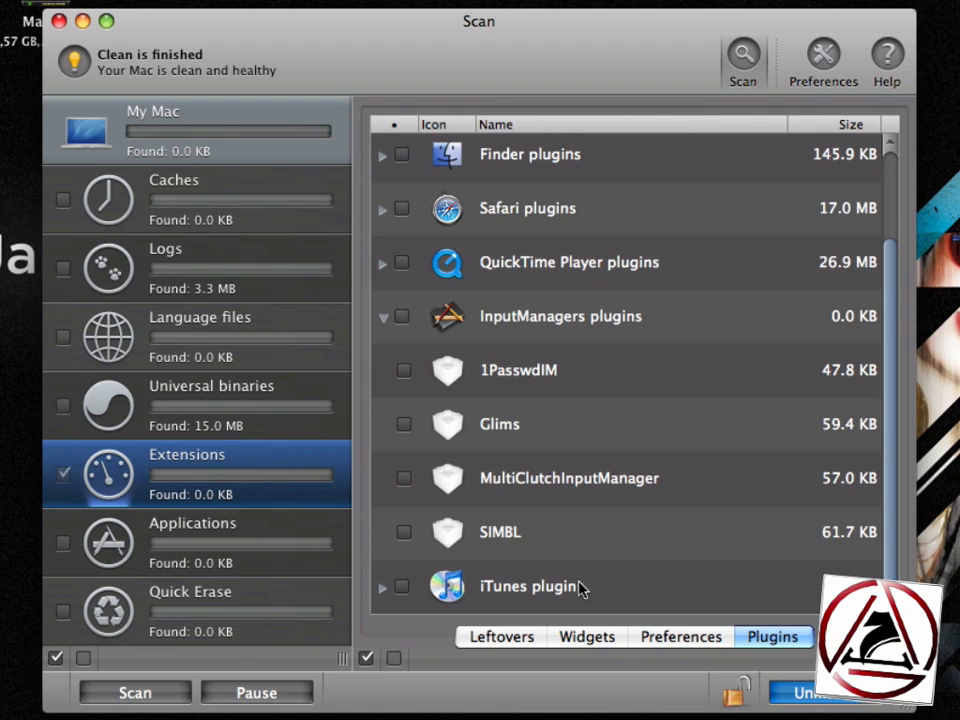
mouse_move(555, 487)
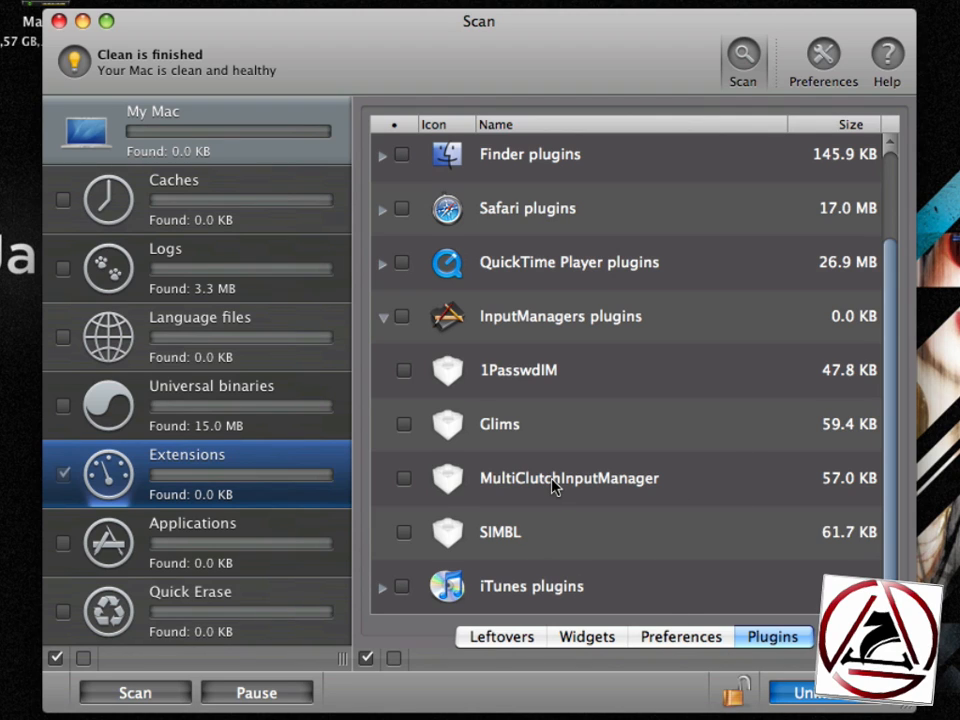
Mark the 509.8 KB MultiClutch preference pane and confirm its uninstall.
click(680, 636)
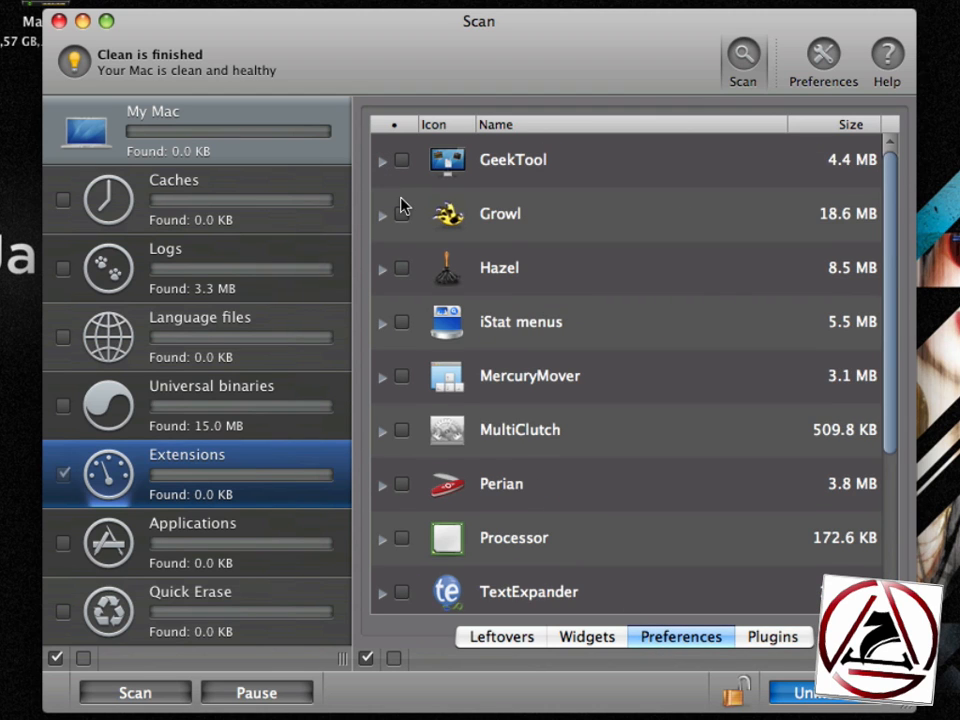
scroll(down, 3)
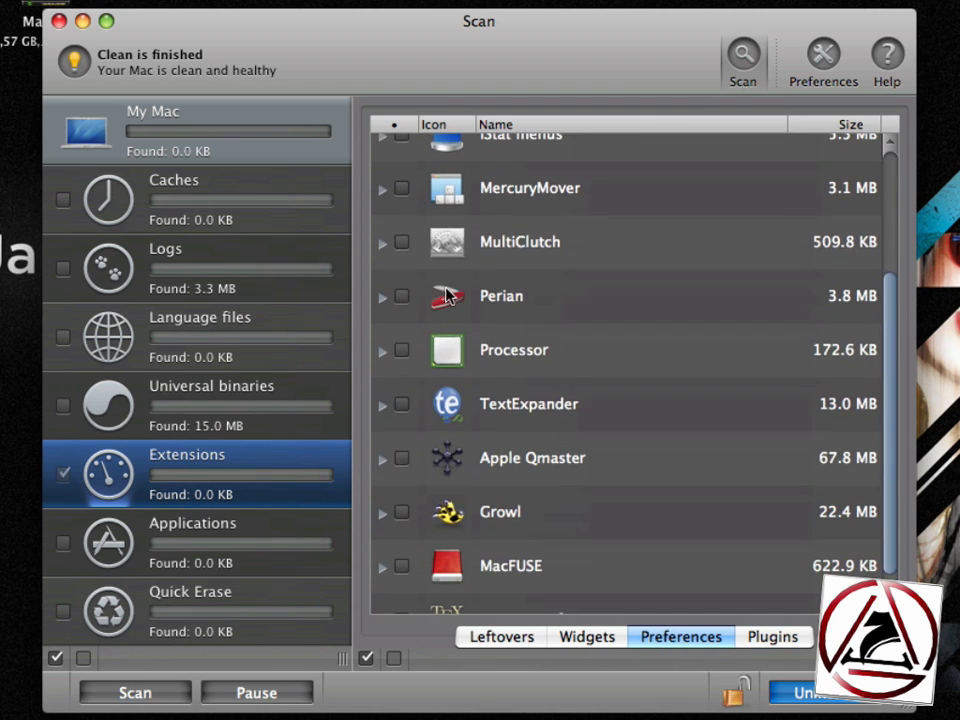
click(401, 242)
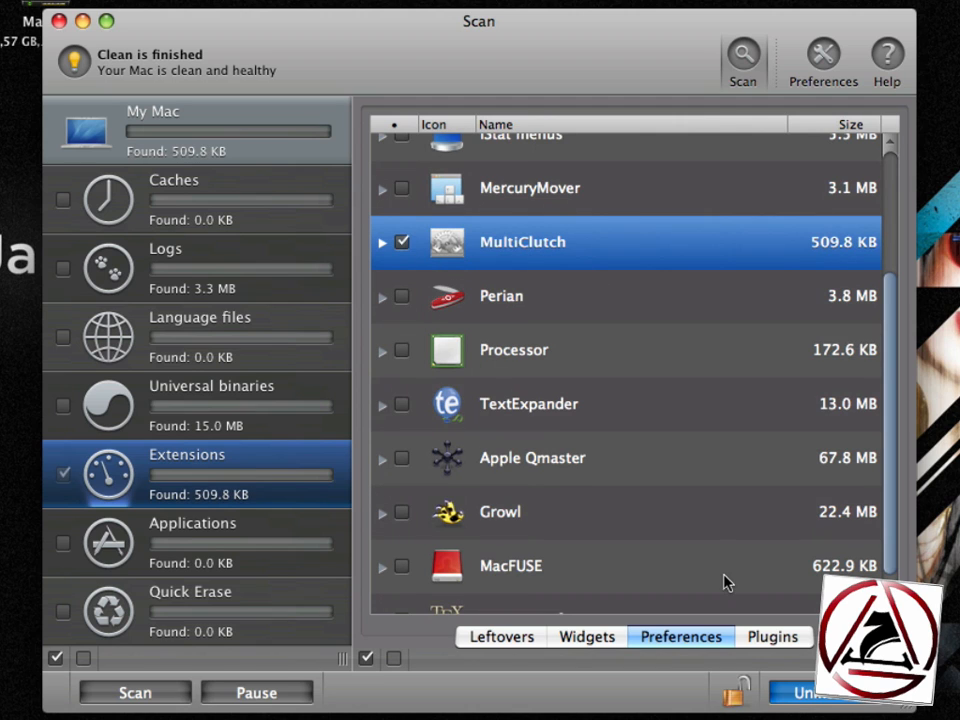
click(810, 692)
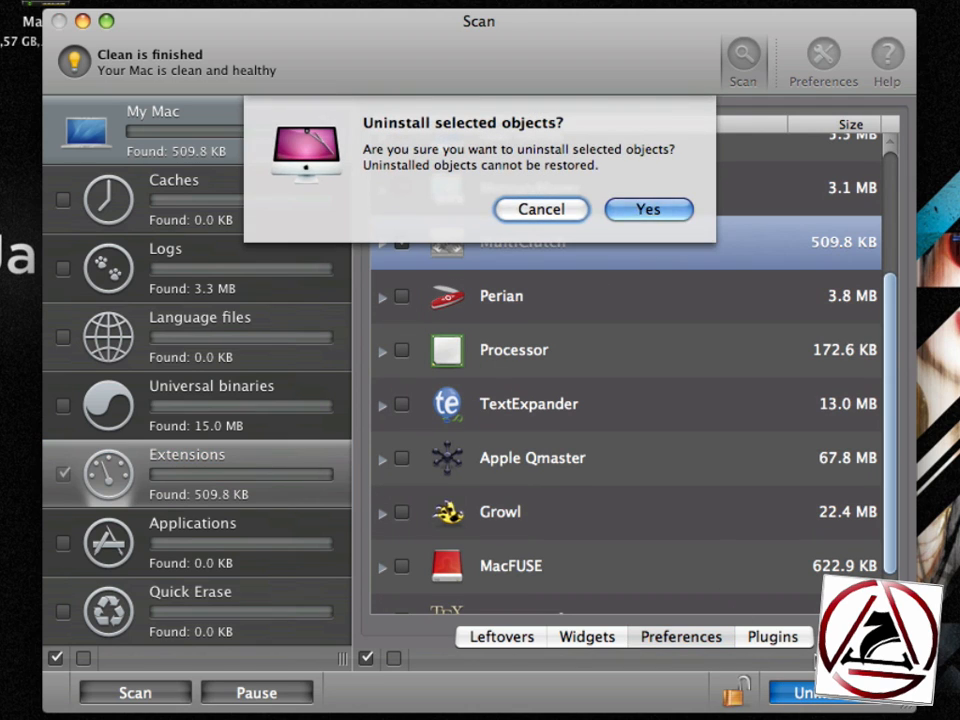
click(647, 209)
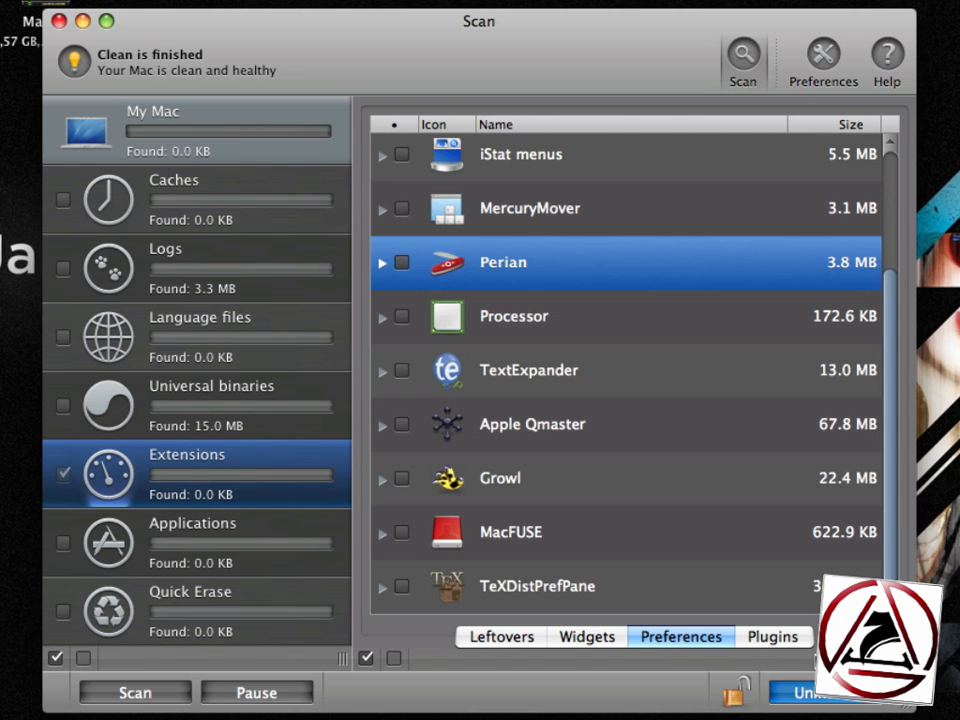
View the Applications uninstaller, then switch to the Quick Erase file drop area.
click(193, 523)
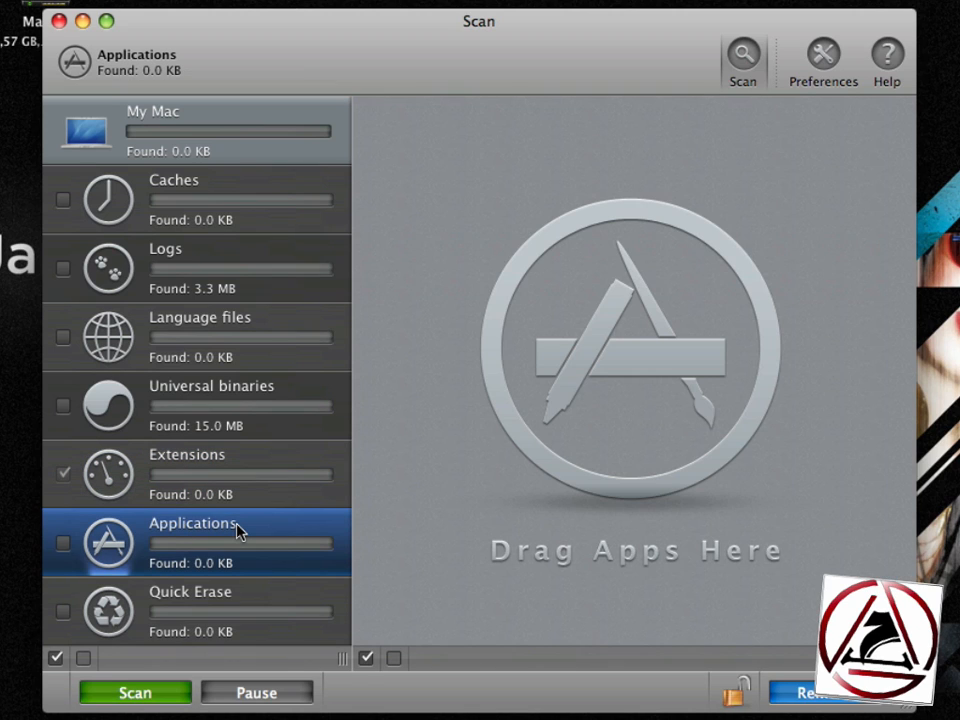
mouse_move(182, 478)
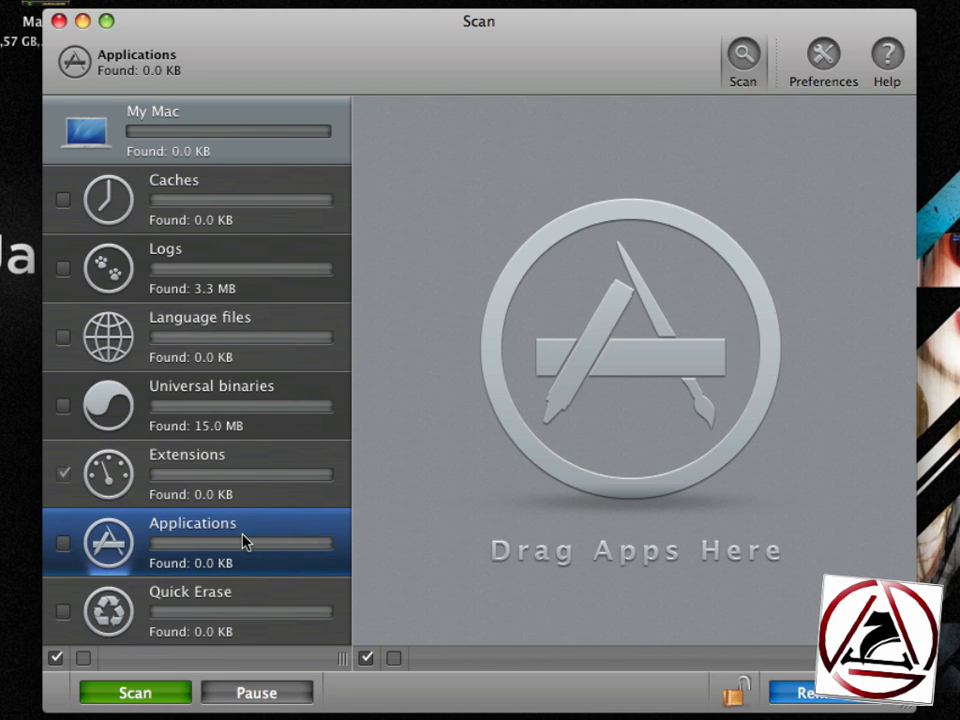
click(190, 610)
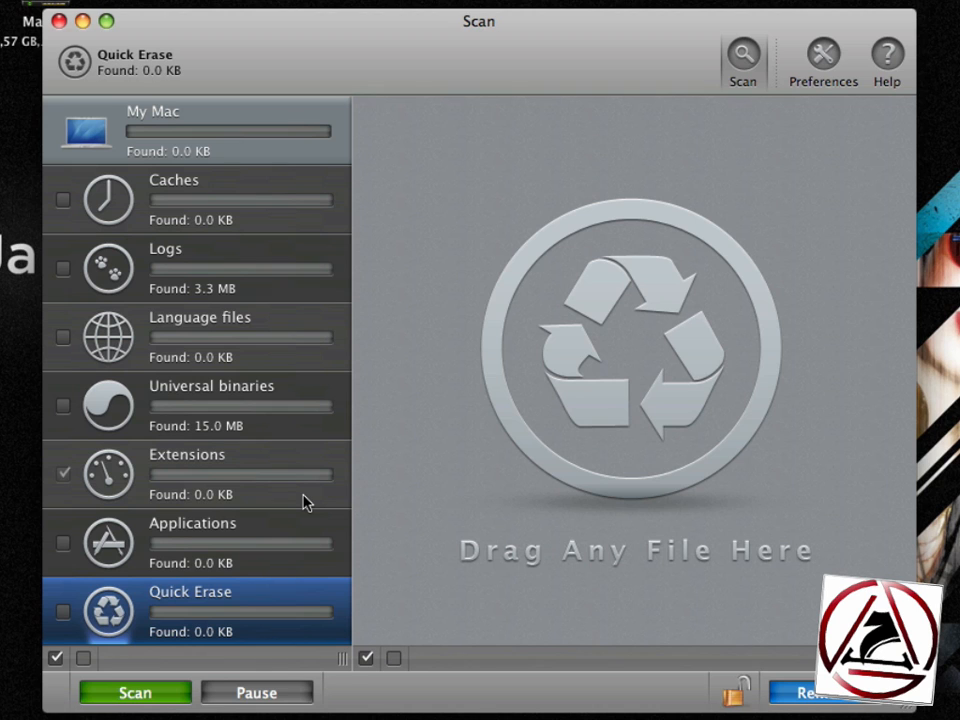
Open the CleanMyMac Preferences window with cleanup categories, kept languages and update checks.
click(823, 60)
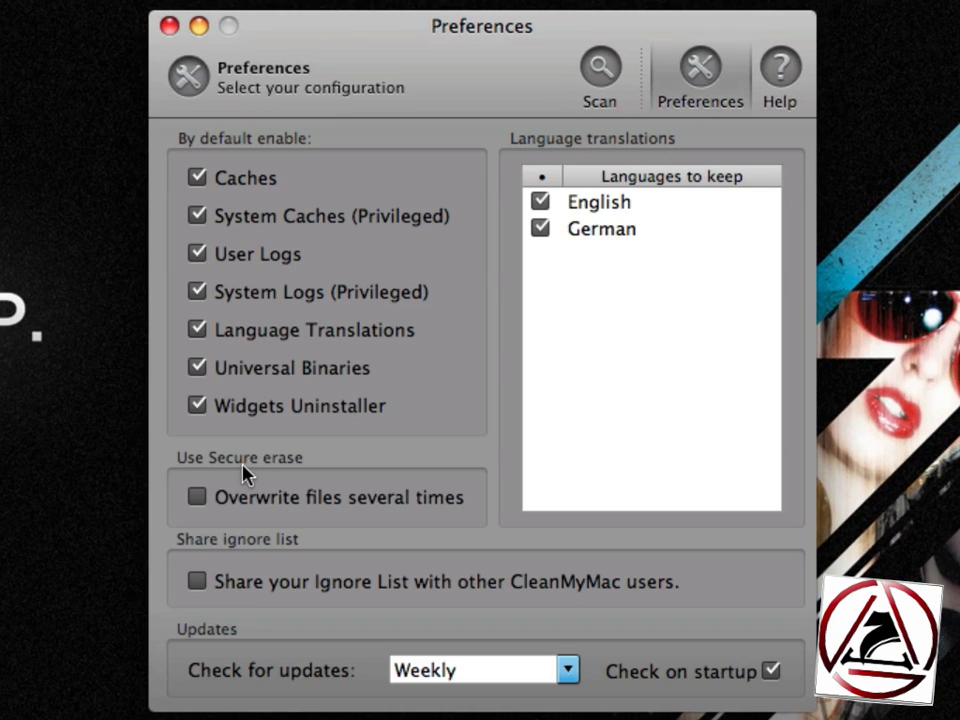
mouse_move(380, 505)
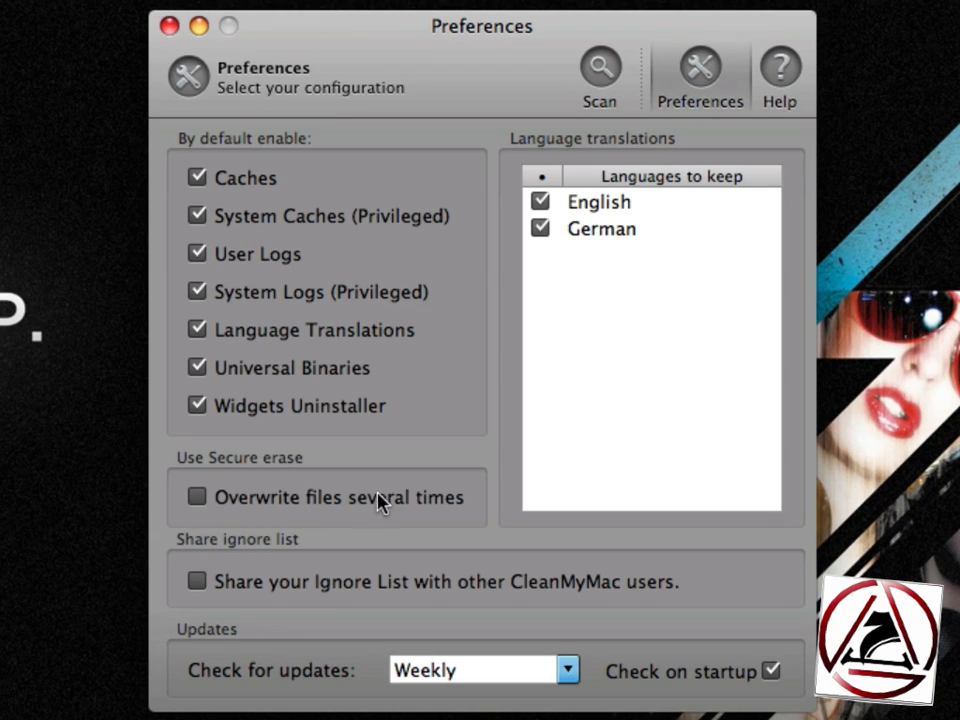
mouse_move(342, 527)
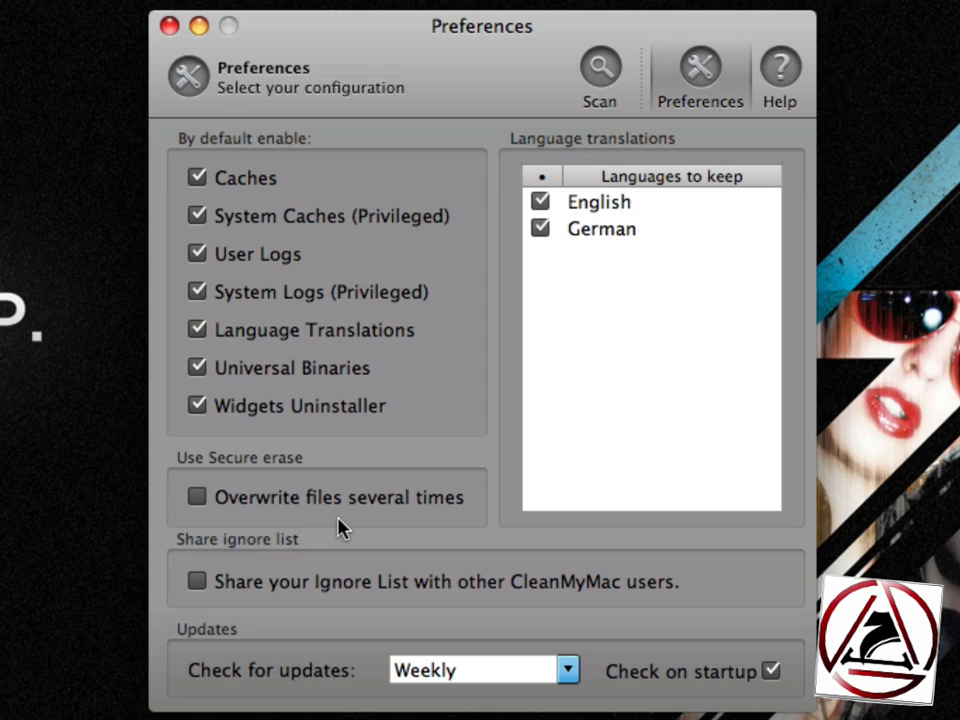
mouse_move(545, 322)
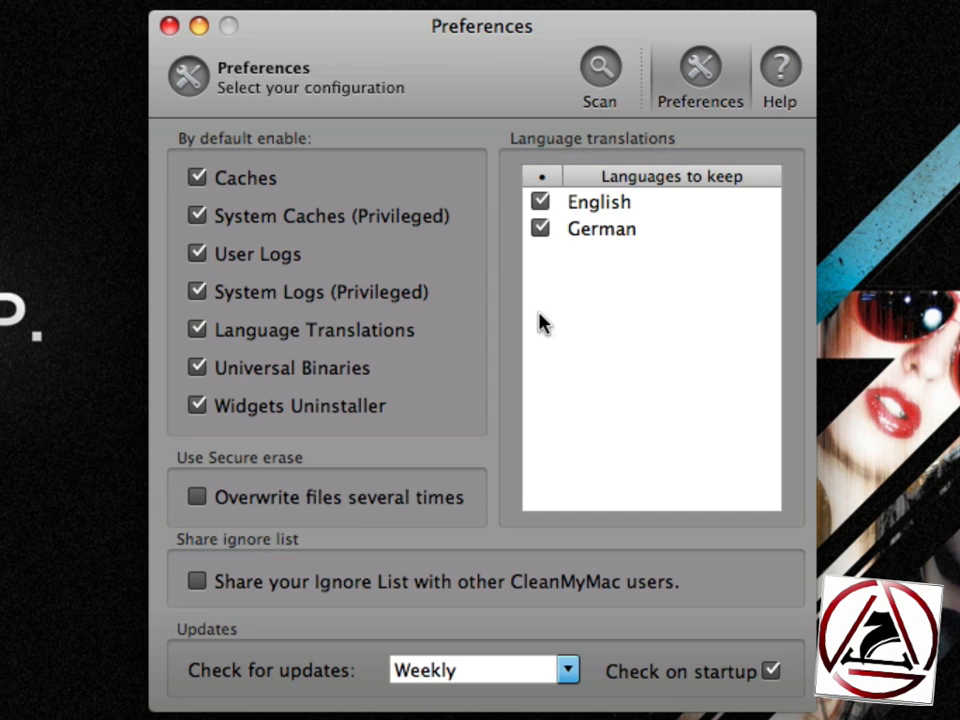
mouse_move(429, 628)
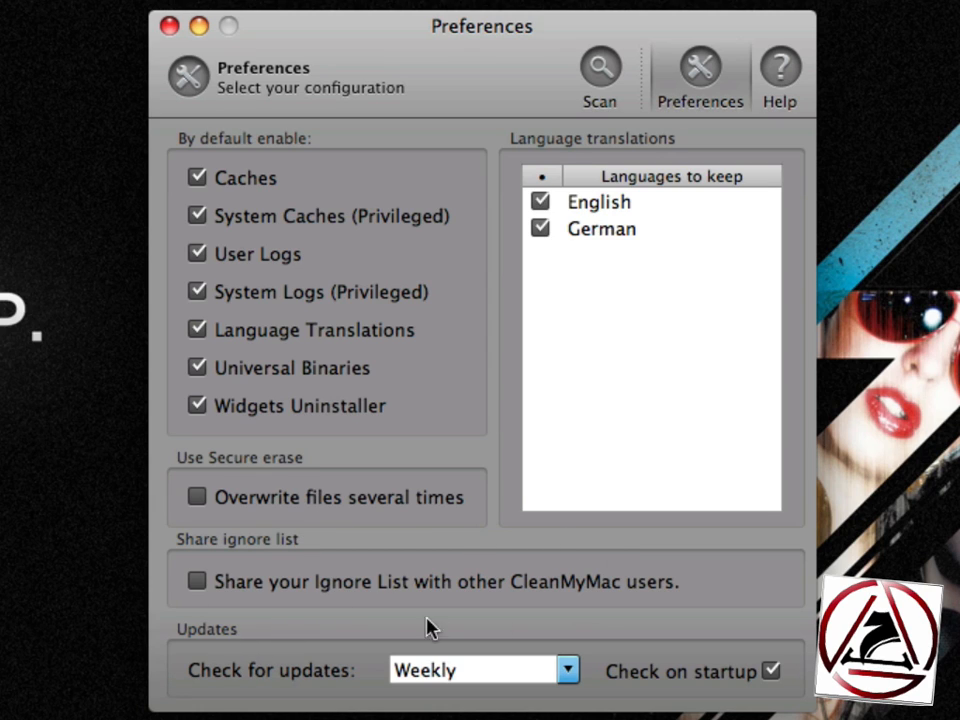
mouse_move(283, 588)
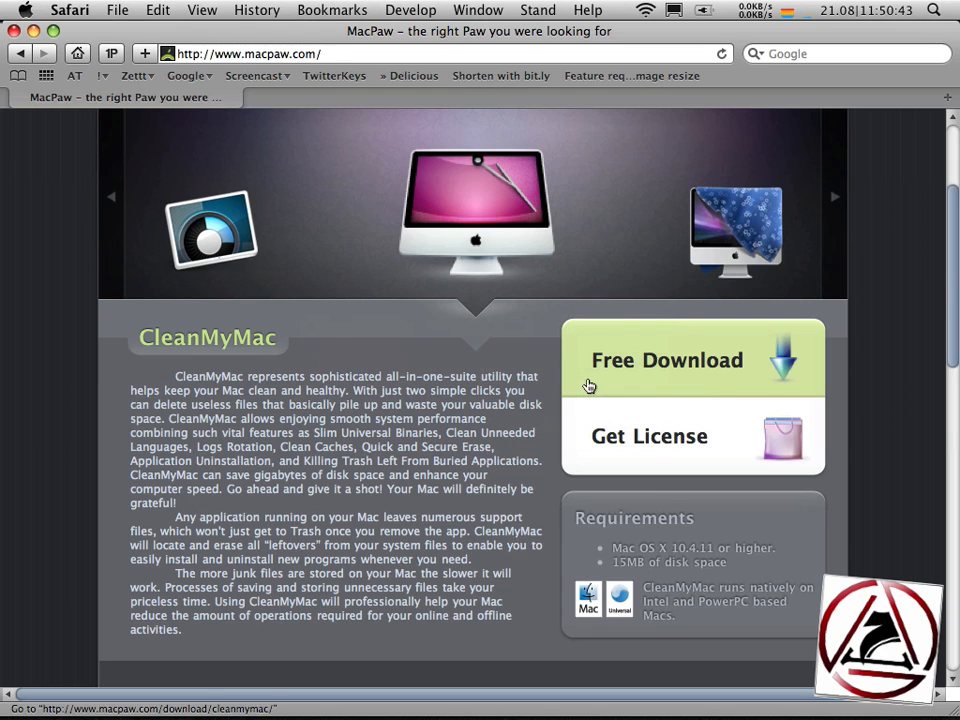
mouse_move(483, 366)
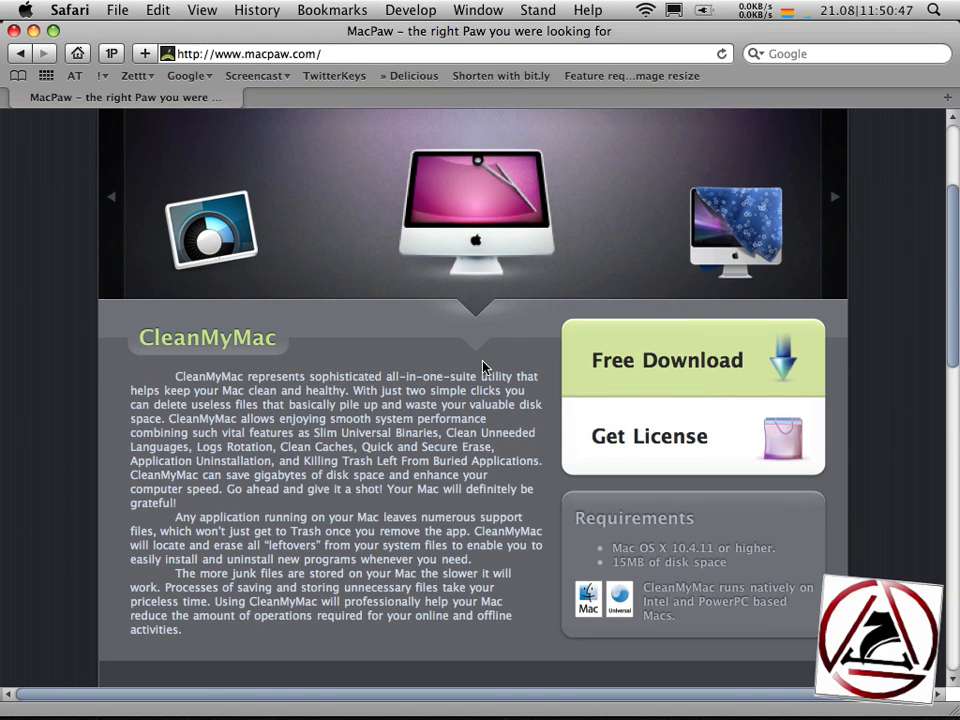